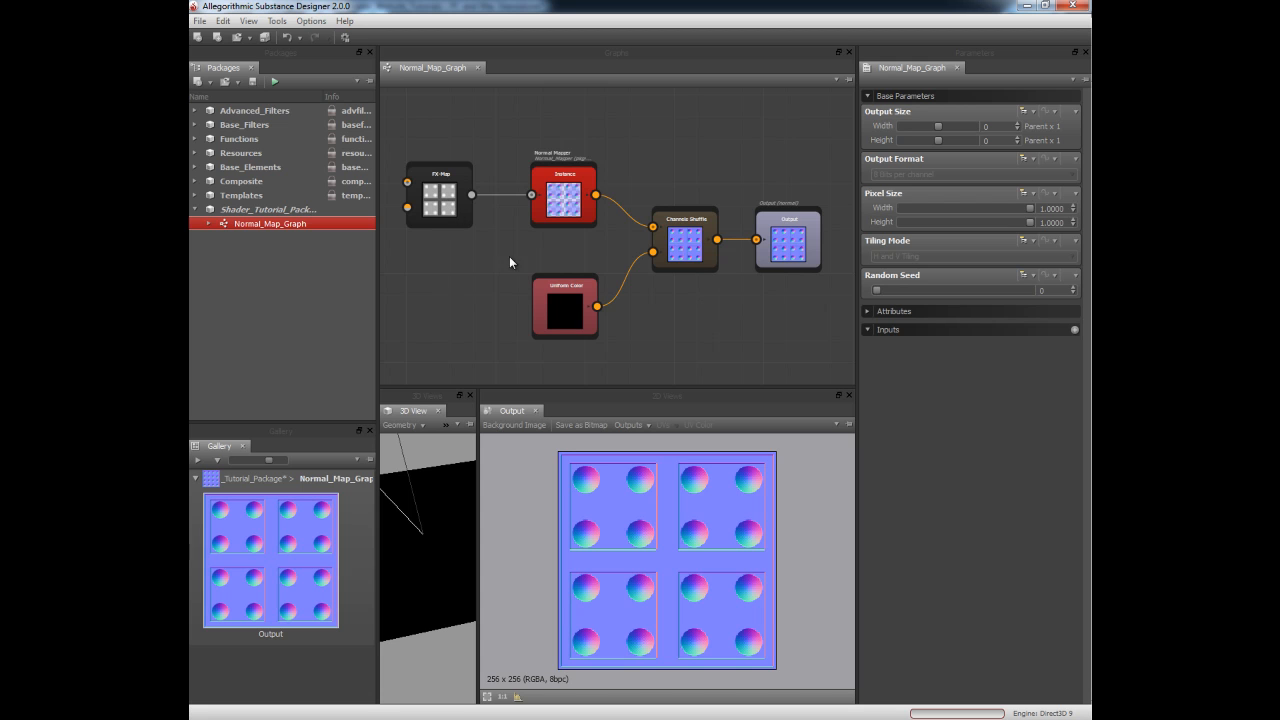
Create Untitled_Graph in Shader_Tutorial_Package with New Graph and open it.
right_click(267, 209)
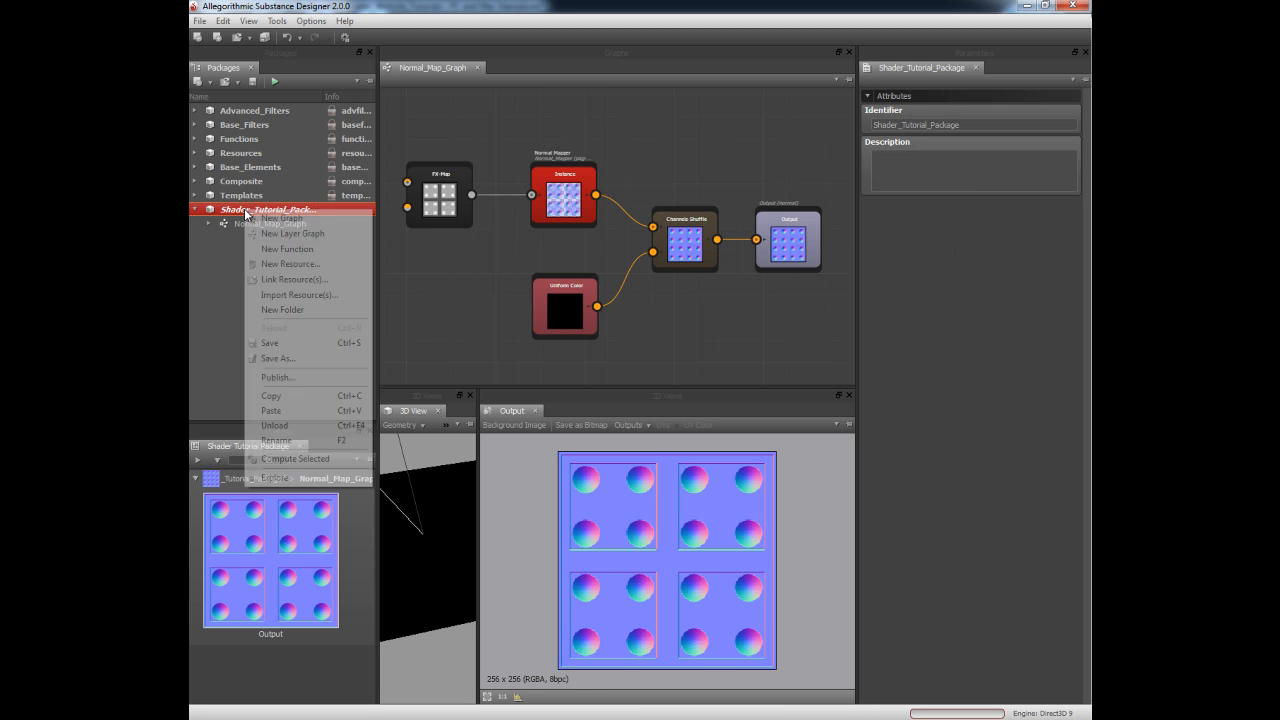
left_click(283, 219)
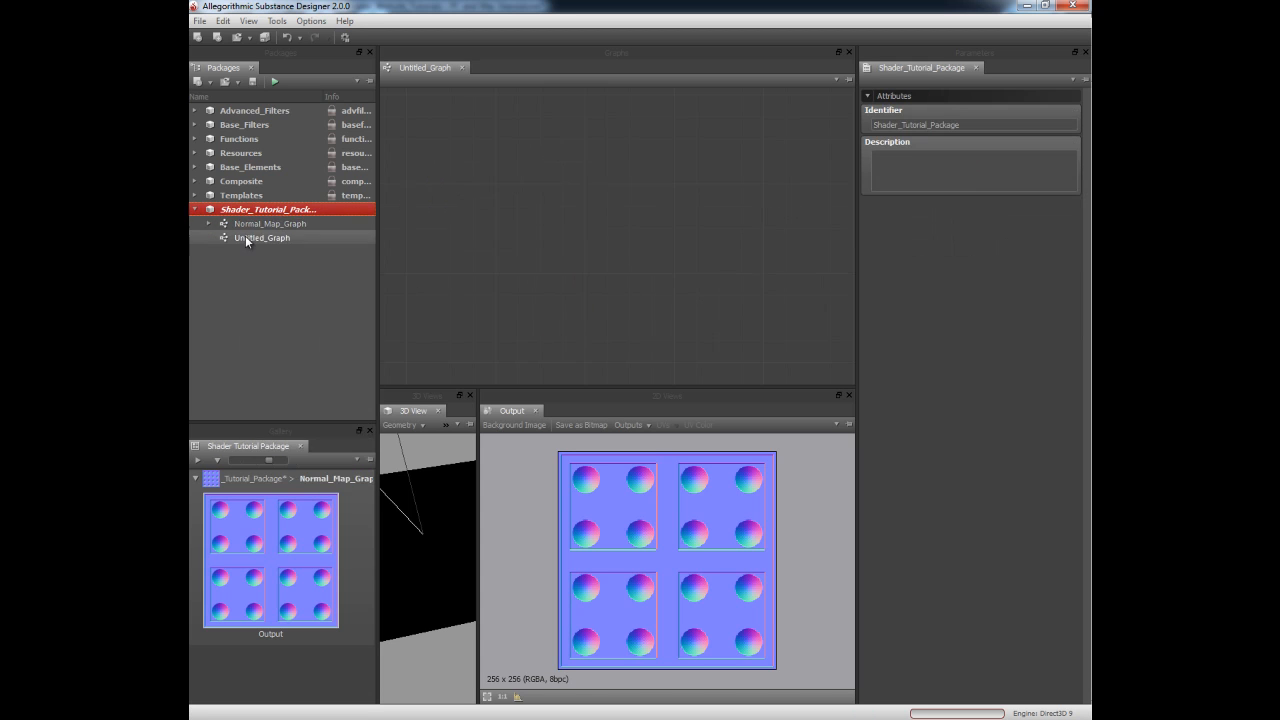
left_click(263, 238)
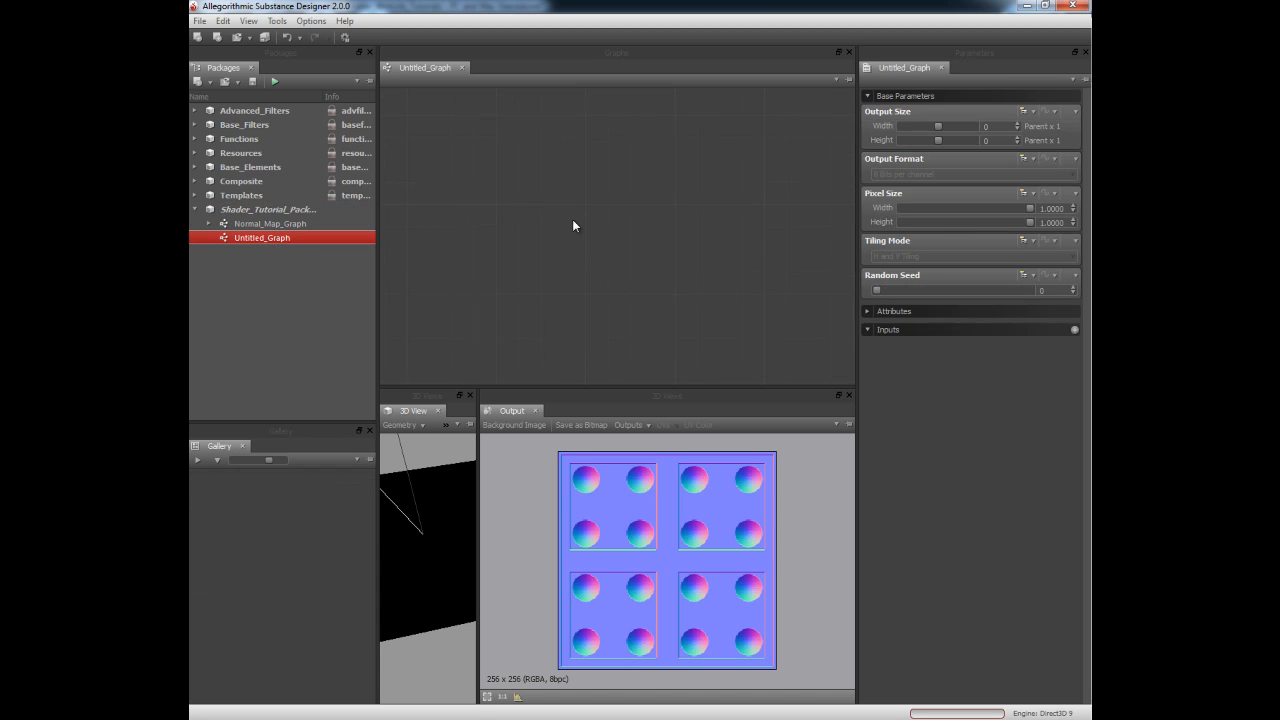
mouse_move(562, 228)
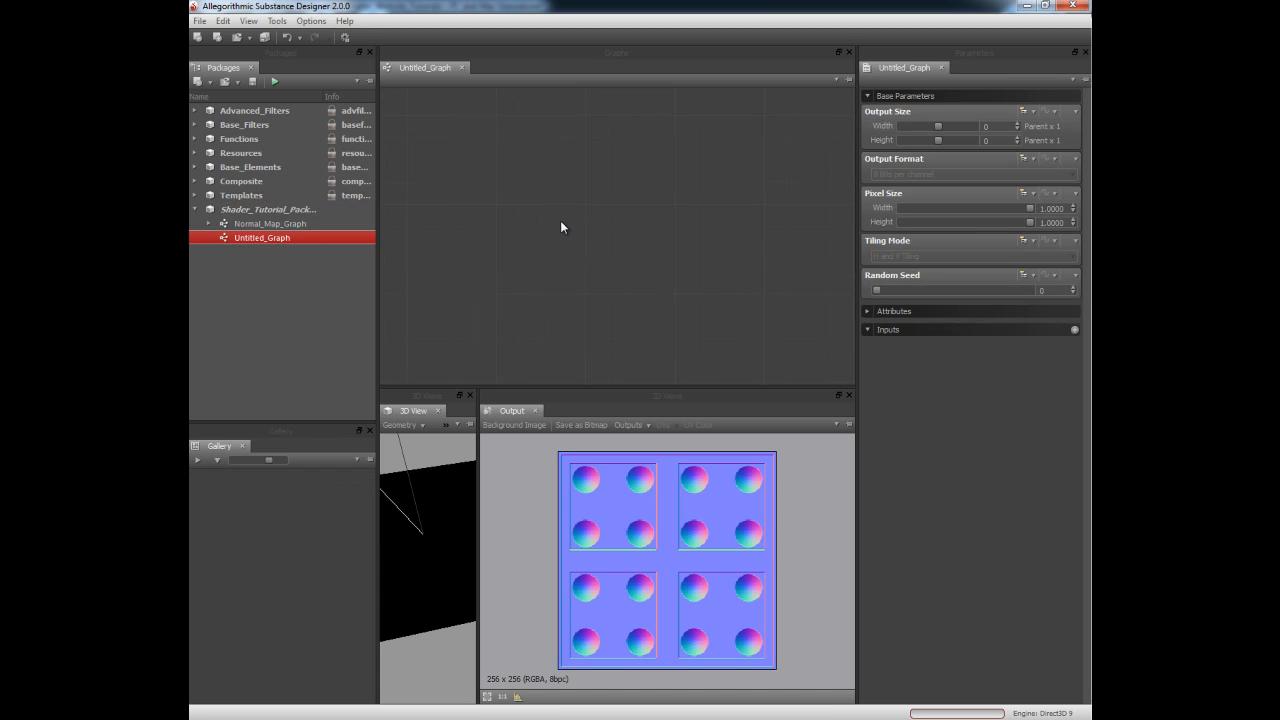
mouse_move(585, 212)
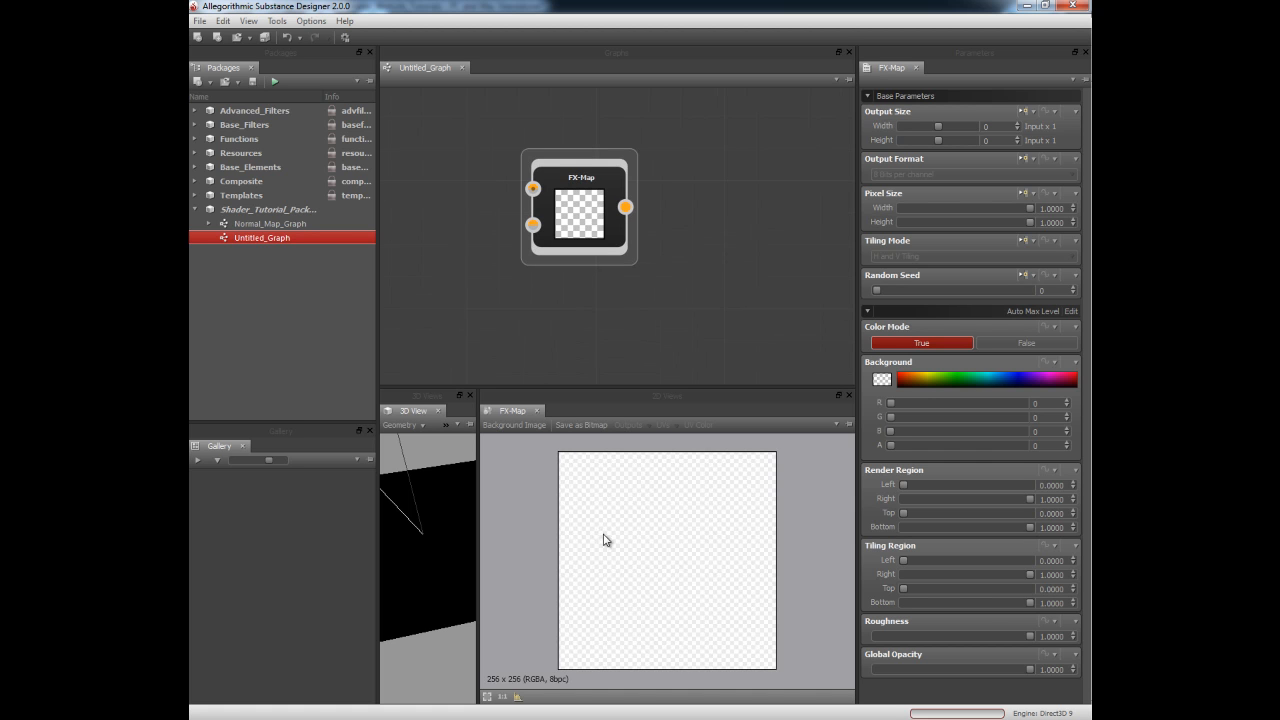
mouse_move(674, 340)
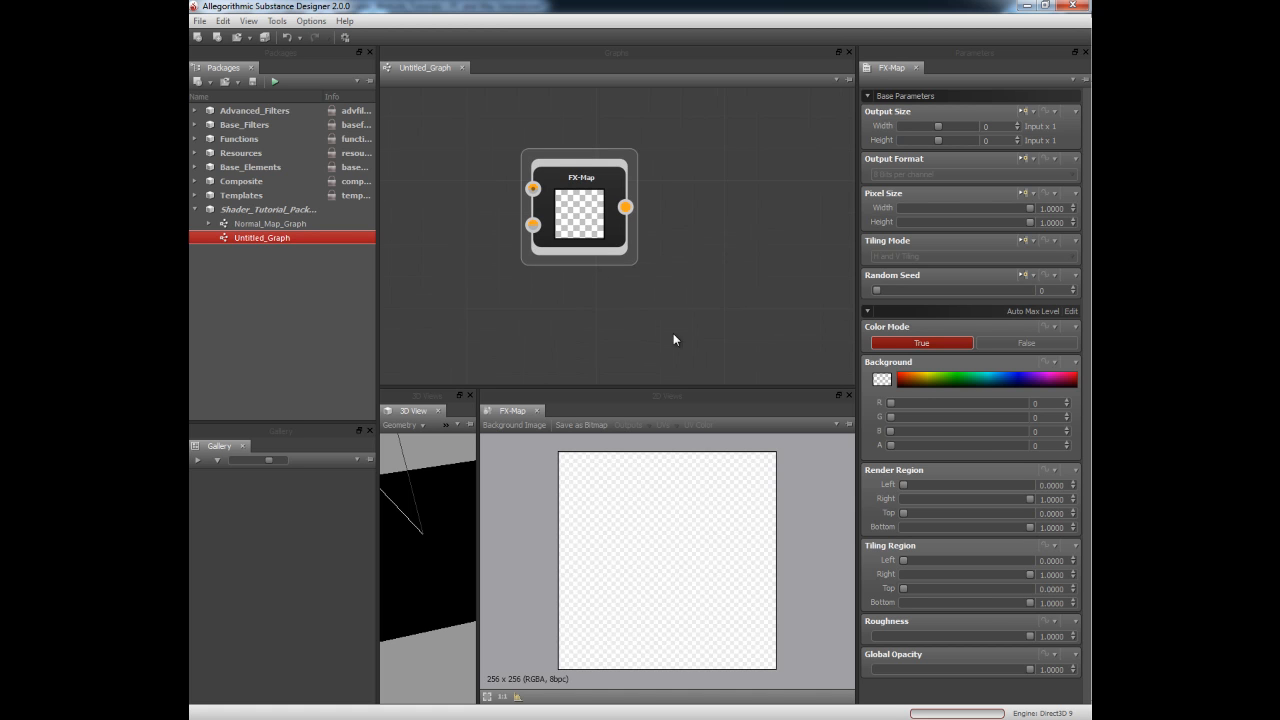
Position the FX-Map node and set its Color Mode to False for grayscale output.
left_click_drag(580, 205, 610, 230)
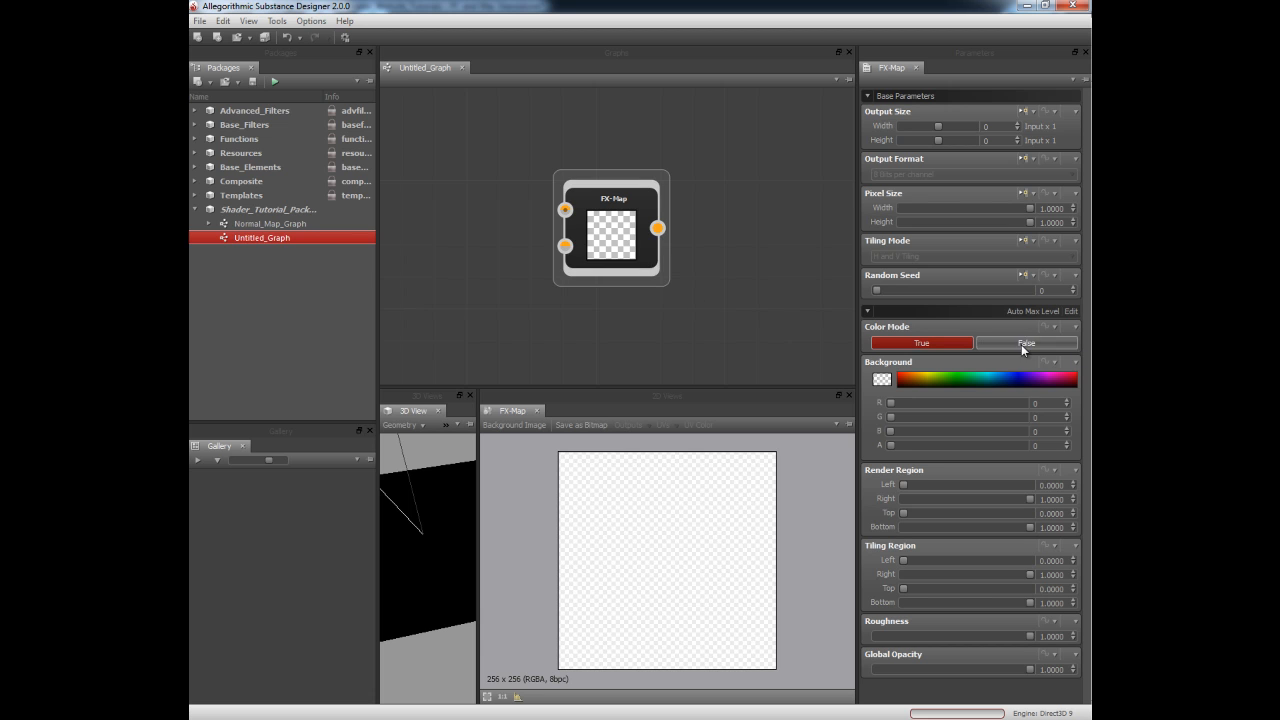
left_click(1025, 342)
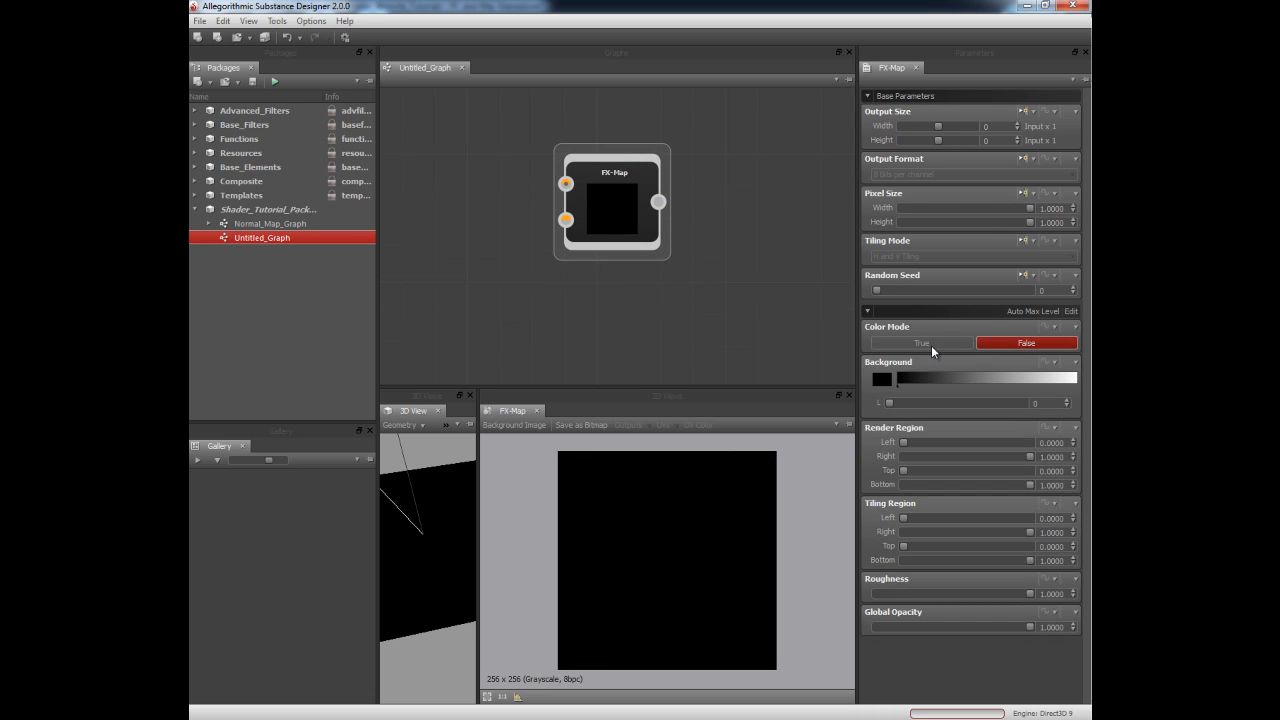
left_click_drag(612, 202, 494, 204)
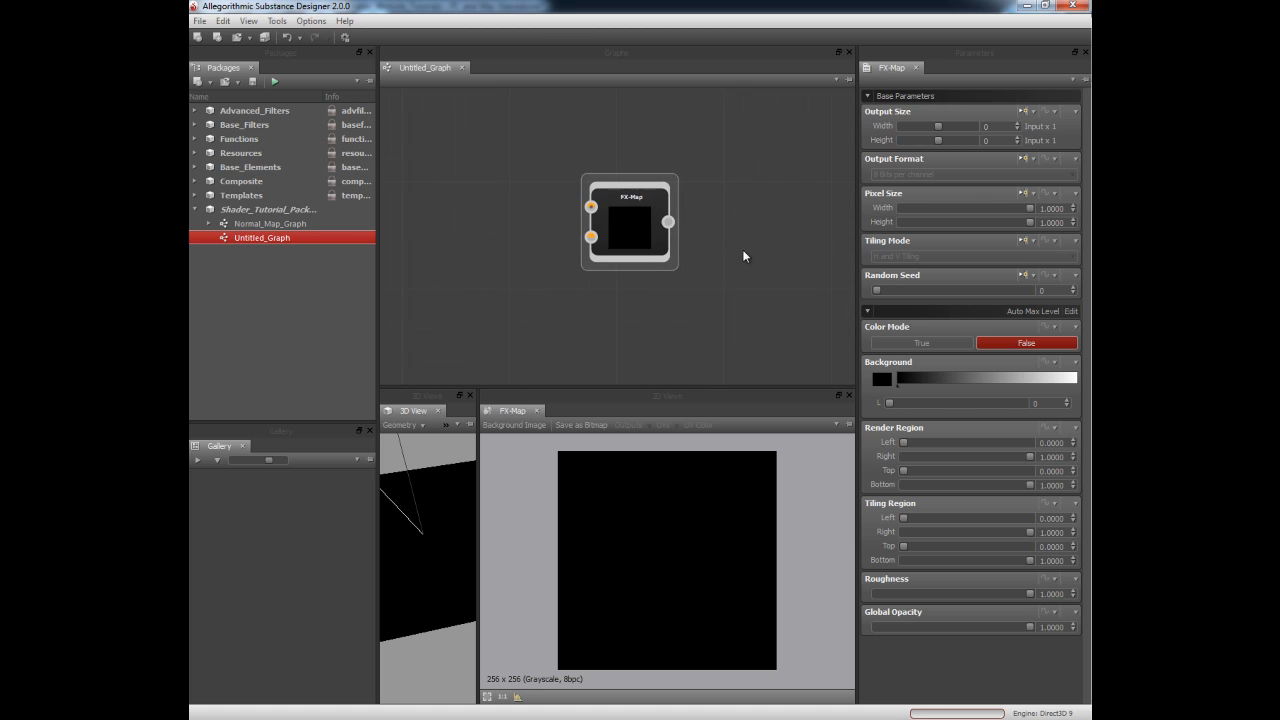
left_click_drag(630, 222, 597, 210)
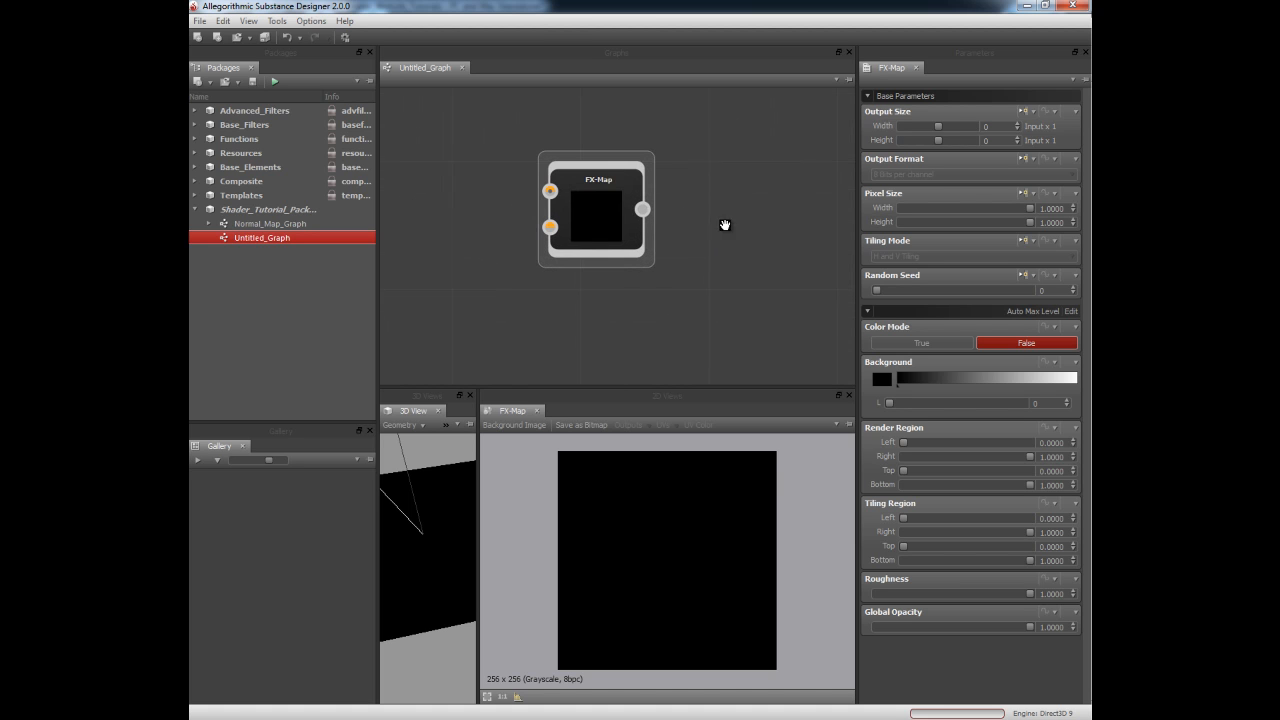
left_click_drag(597, 210, 610, 227)
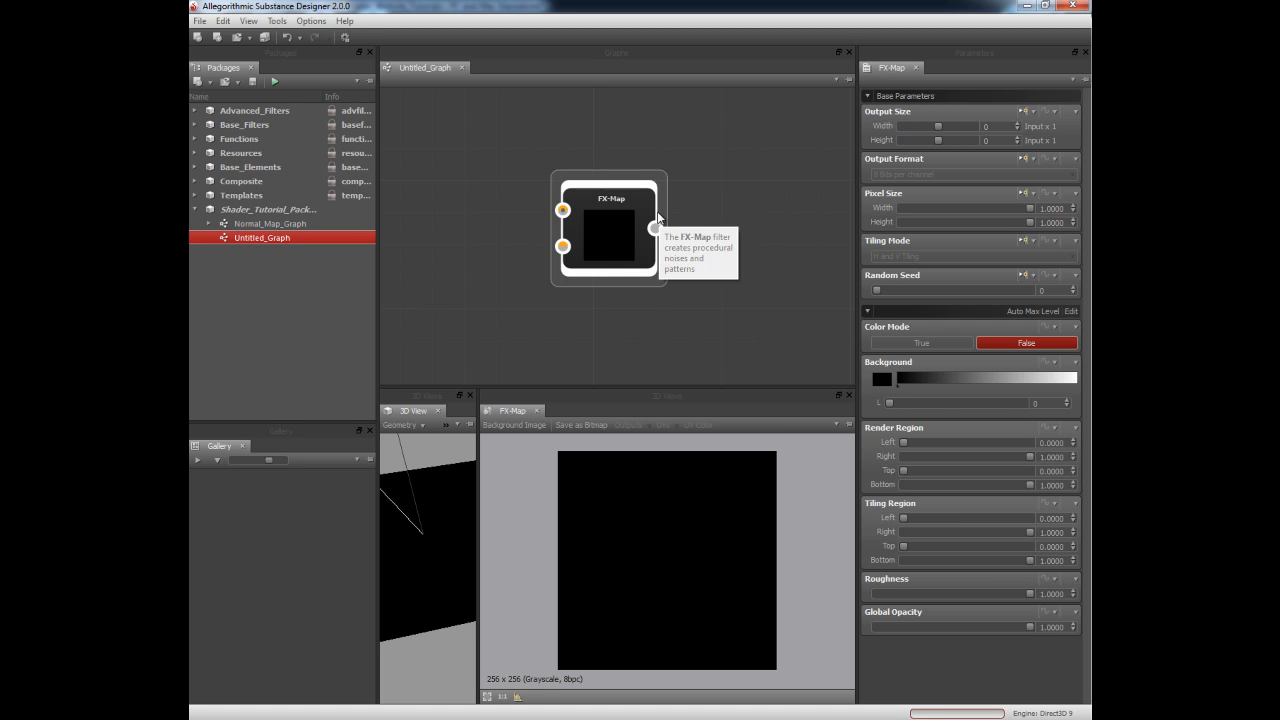
Enter the FX-Map's internal graph with Edit Fx-Map and select its Quadrant node.
right_click(610, 215)
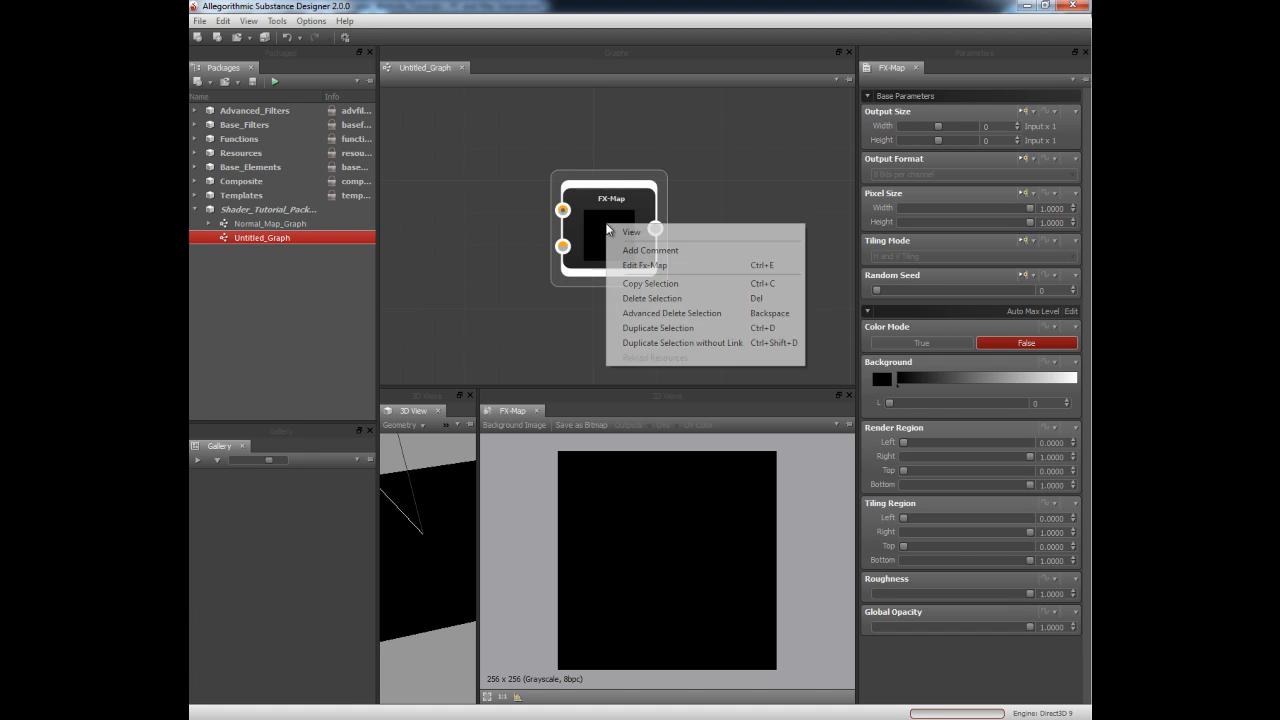
mouse_move(690, 265)
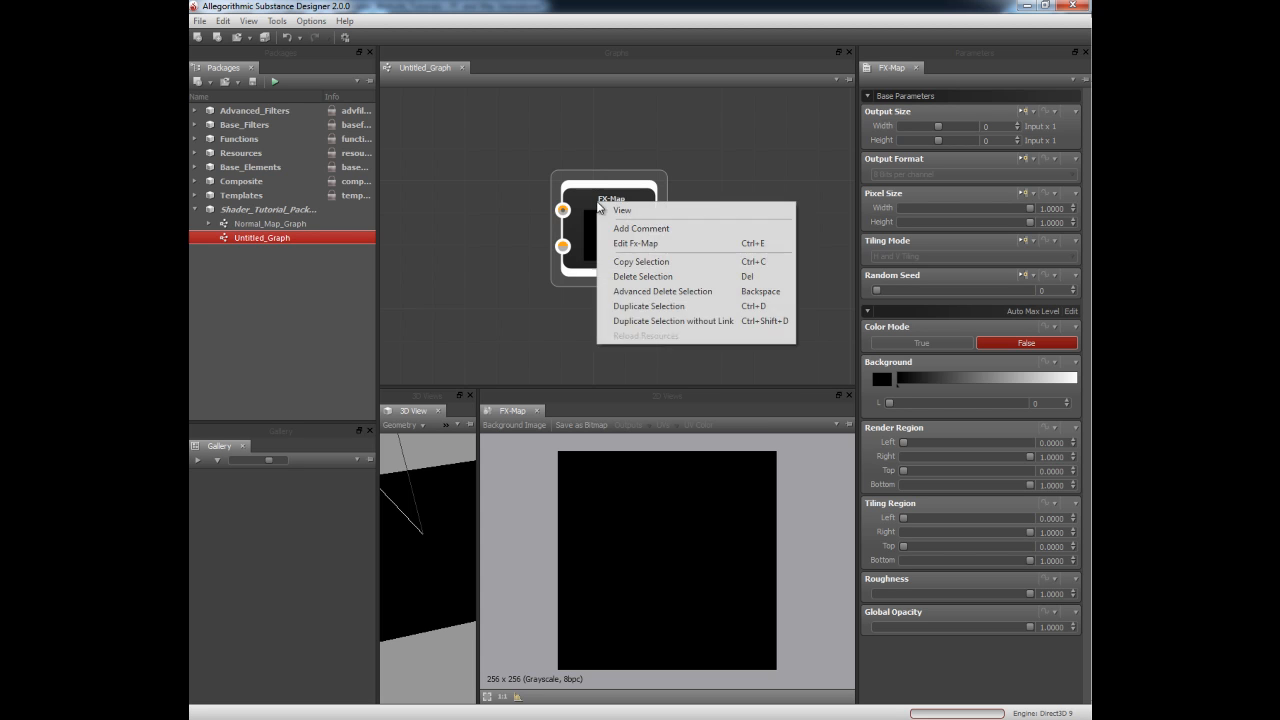
mouse_move(635, 243)
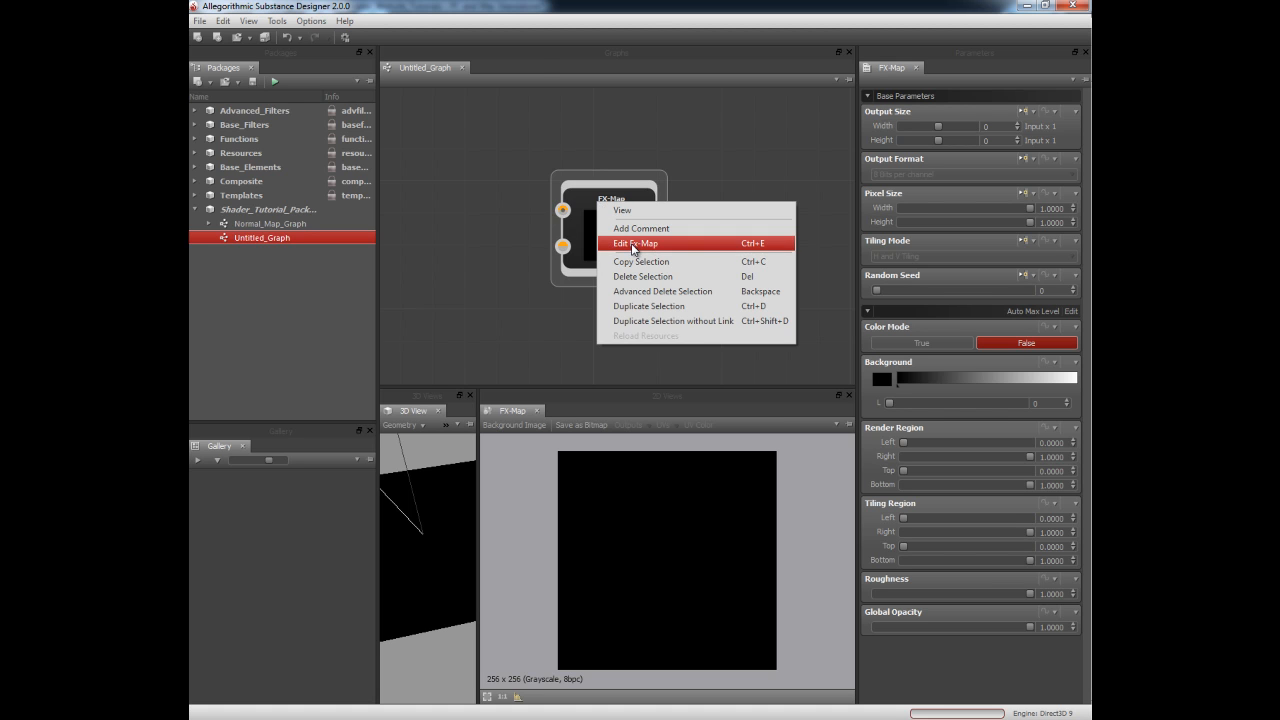
left_click(636, 243)
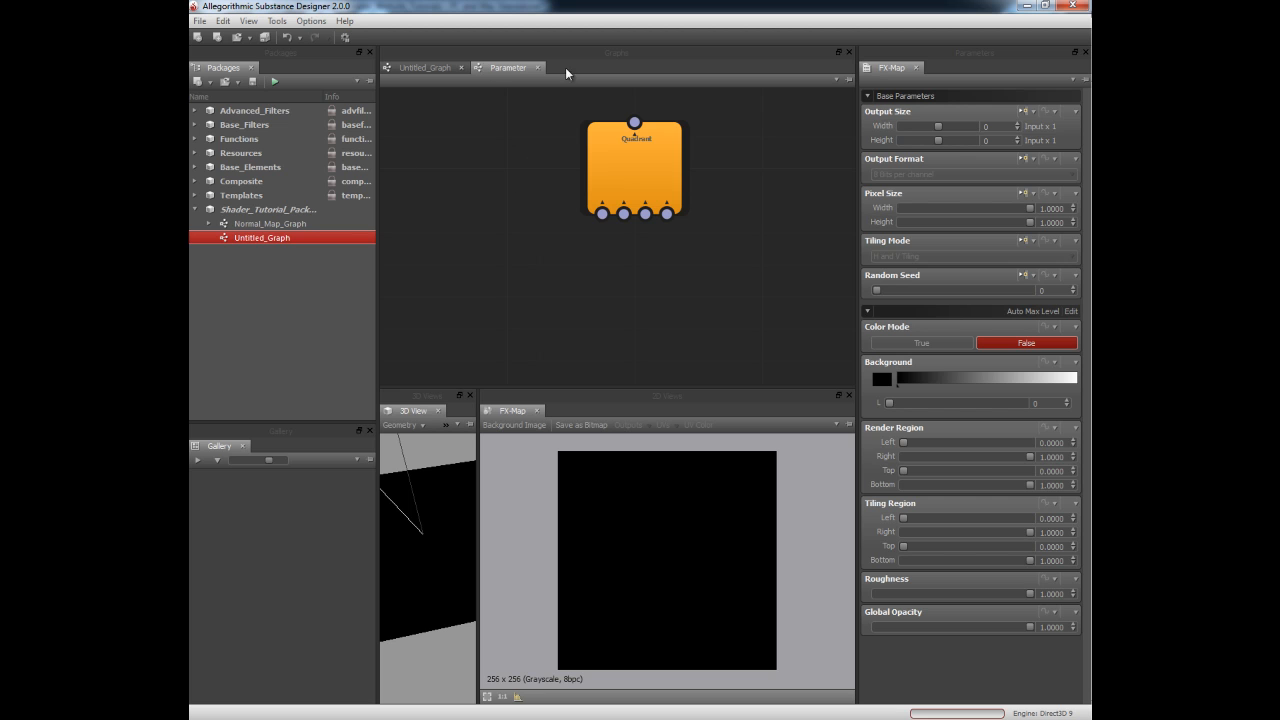
left_click(634, 167)
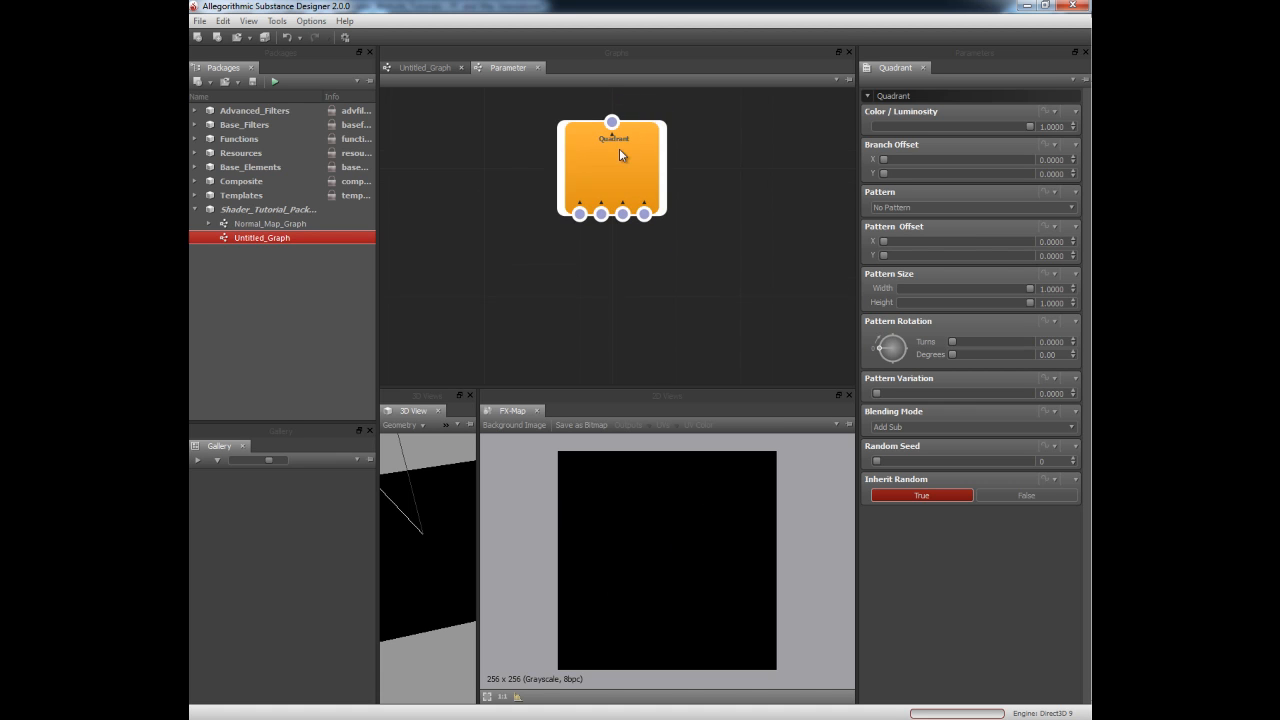
left_click_drag(612, 168, 588, 205)
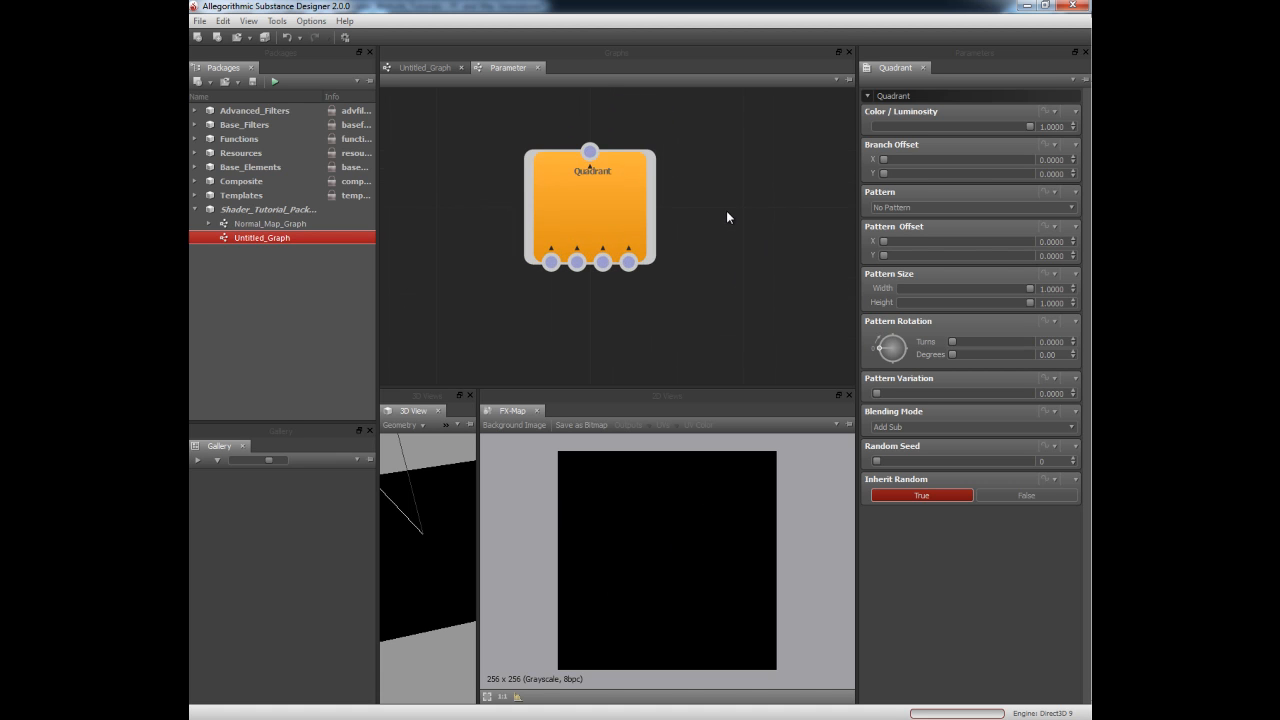
left_click_drag(590, 205, 615, 230)
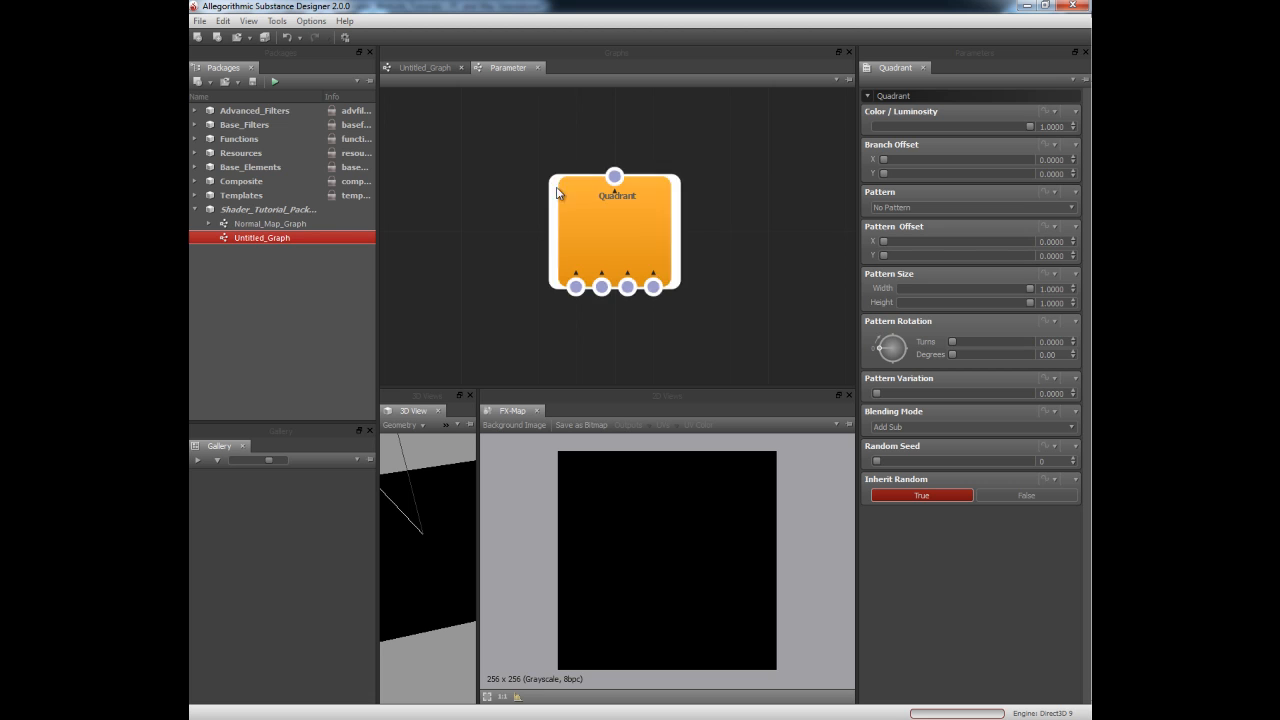
right_click(604, 224)
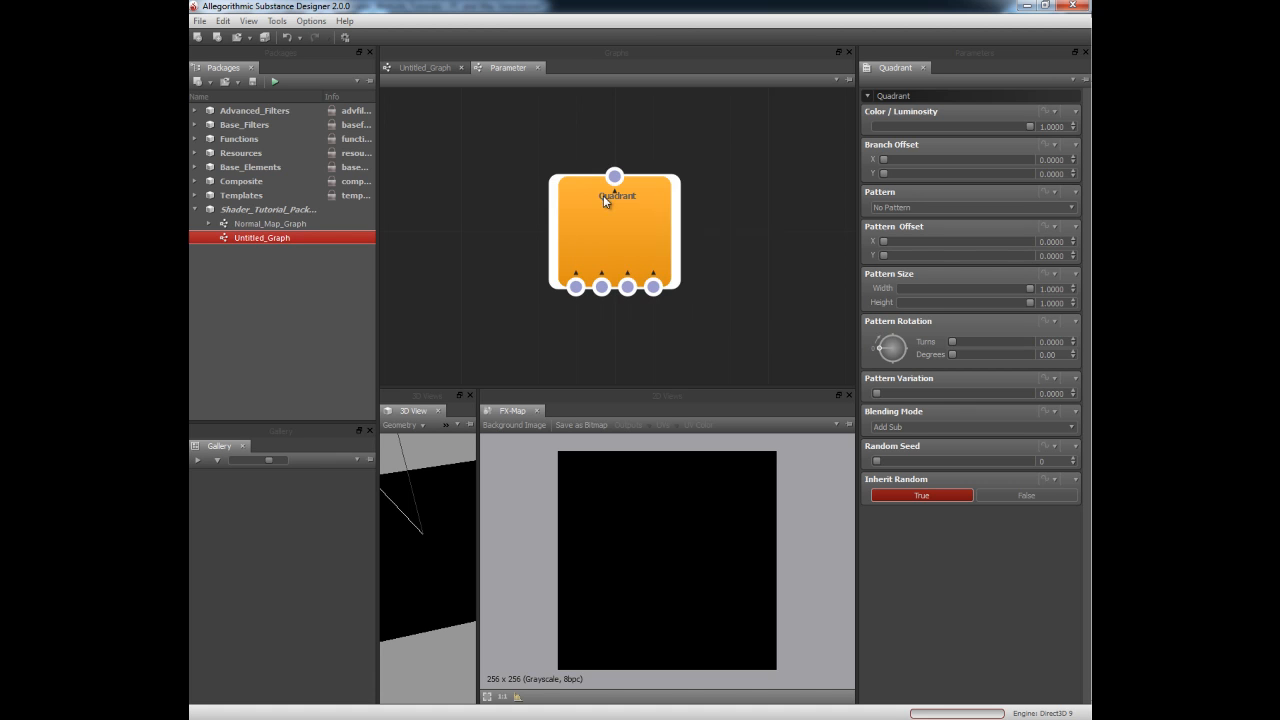
right_click(617, 205)
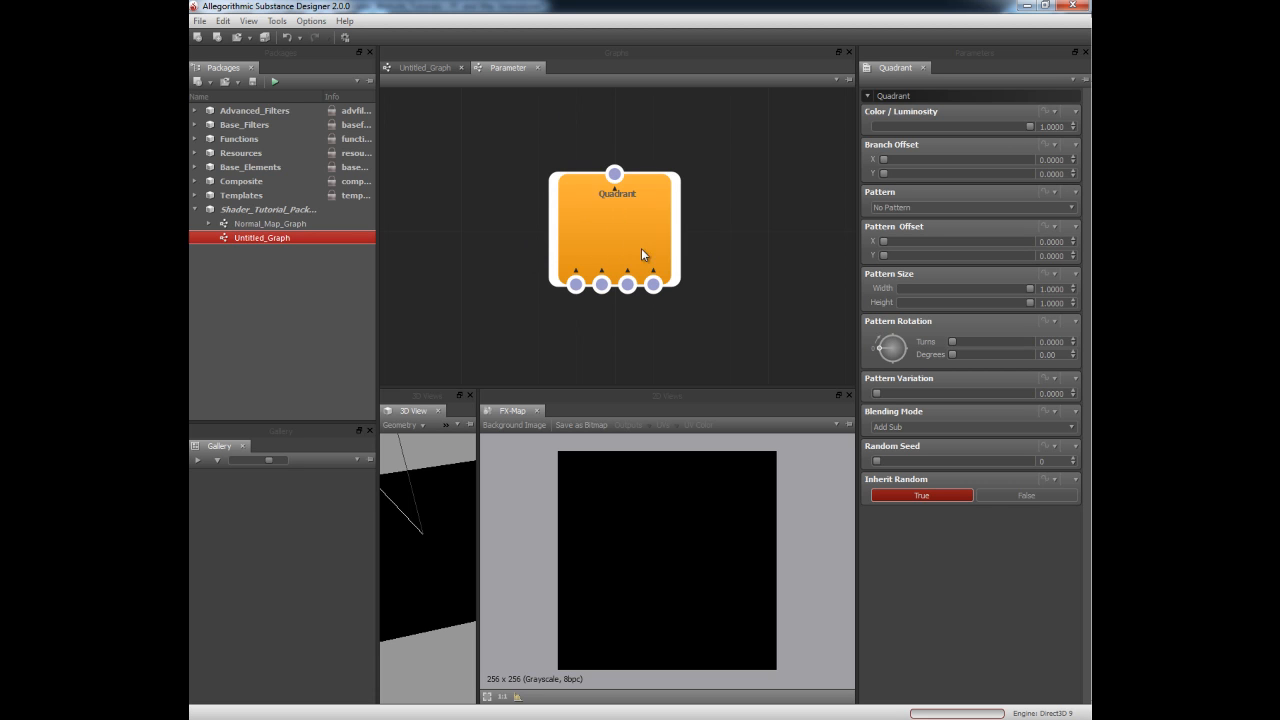
mouse_move(635, 207)
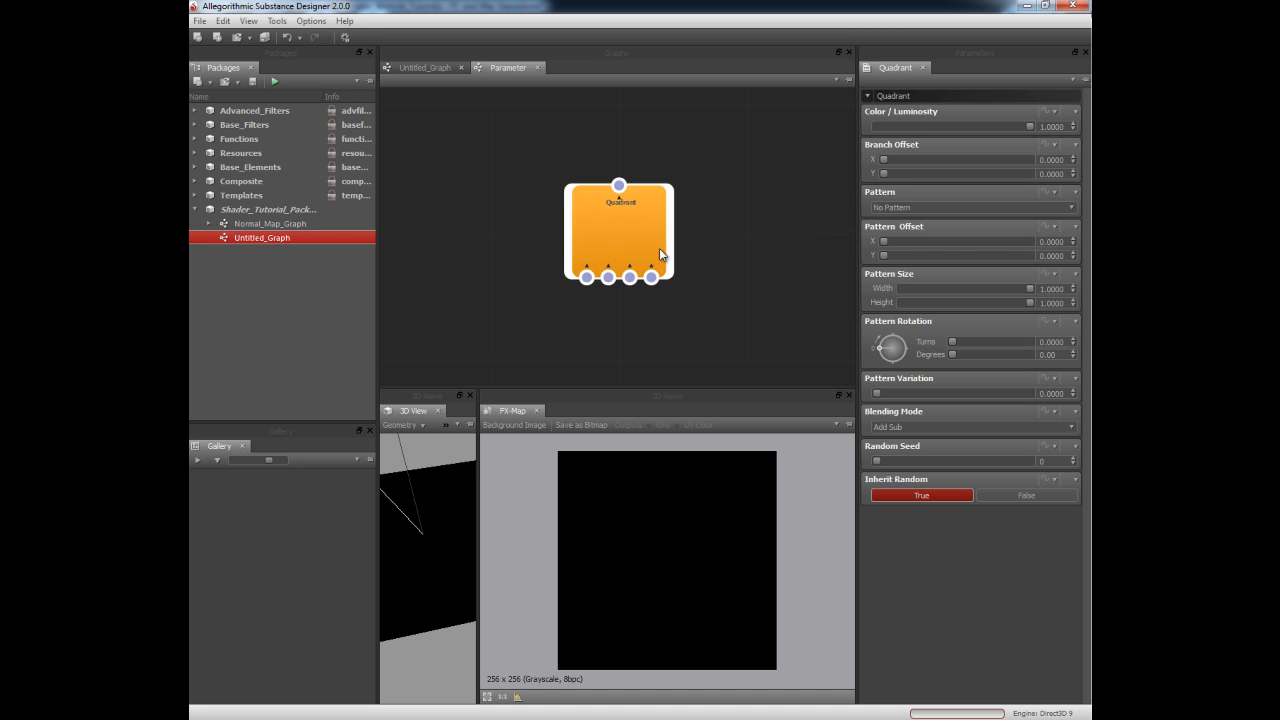
mouse_move(591, 244)
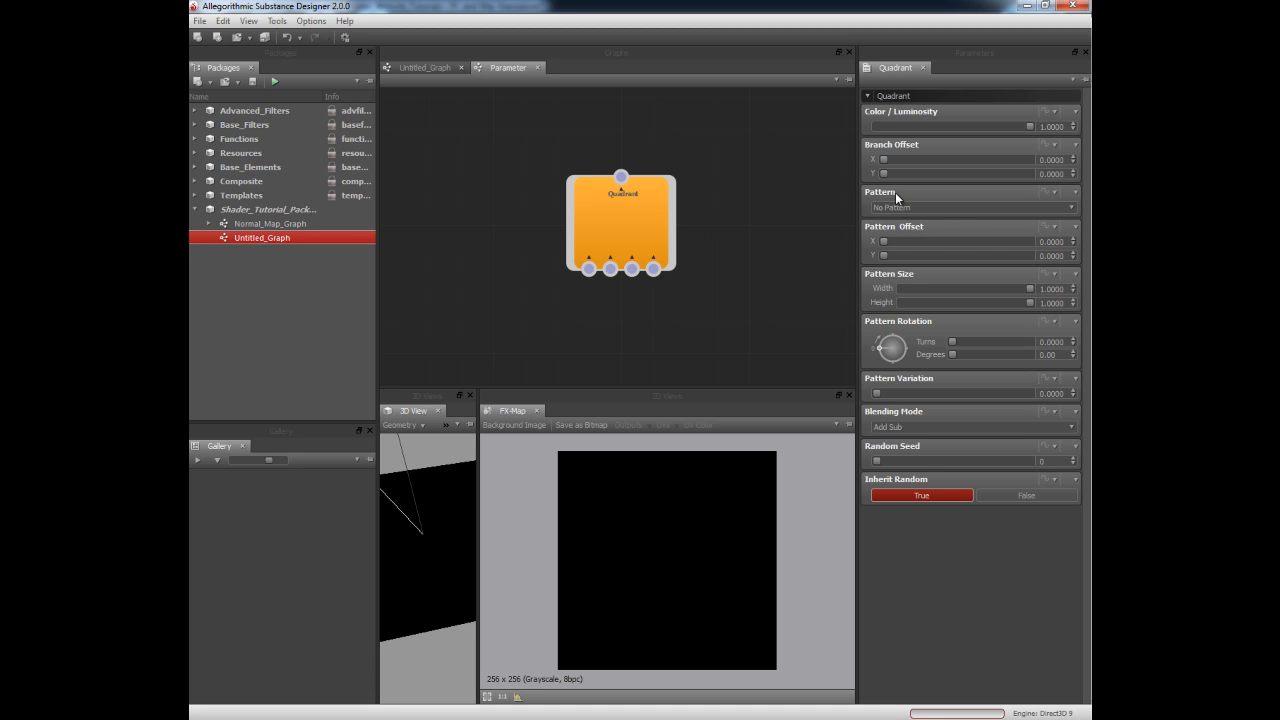
Set the Quadrant node's Pattern to Paraboloid.
left_click(968, 207)
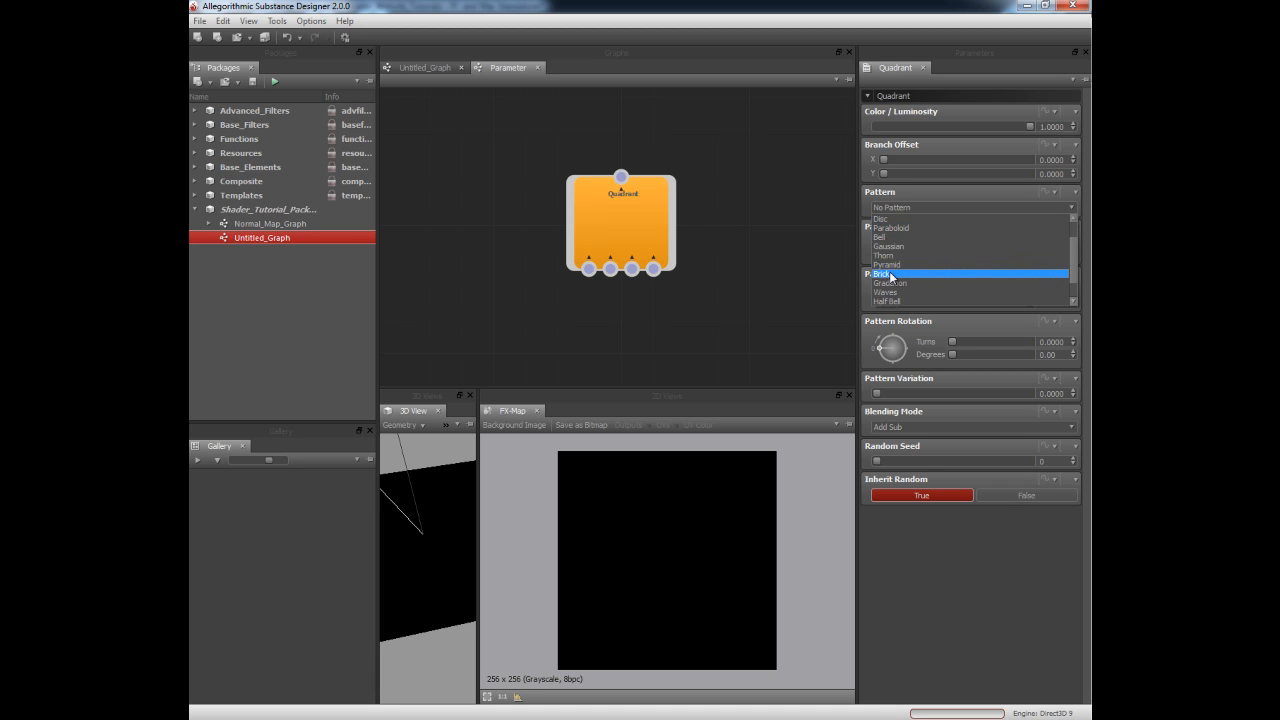
scroll("down", 3)
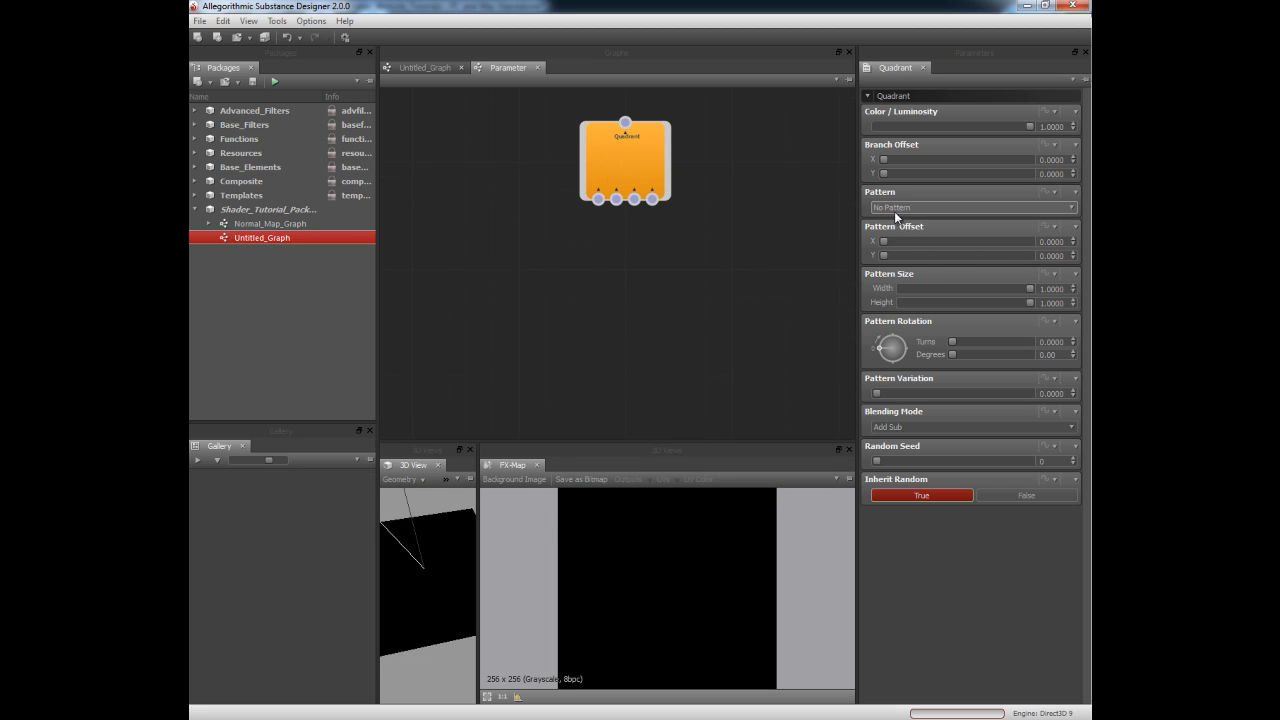
left_click(970, 207)
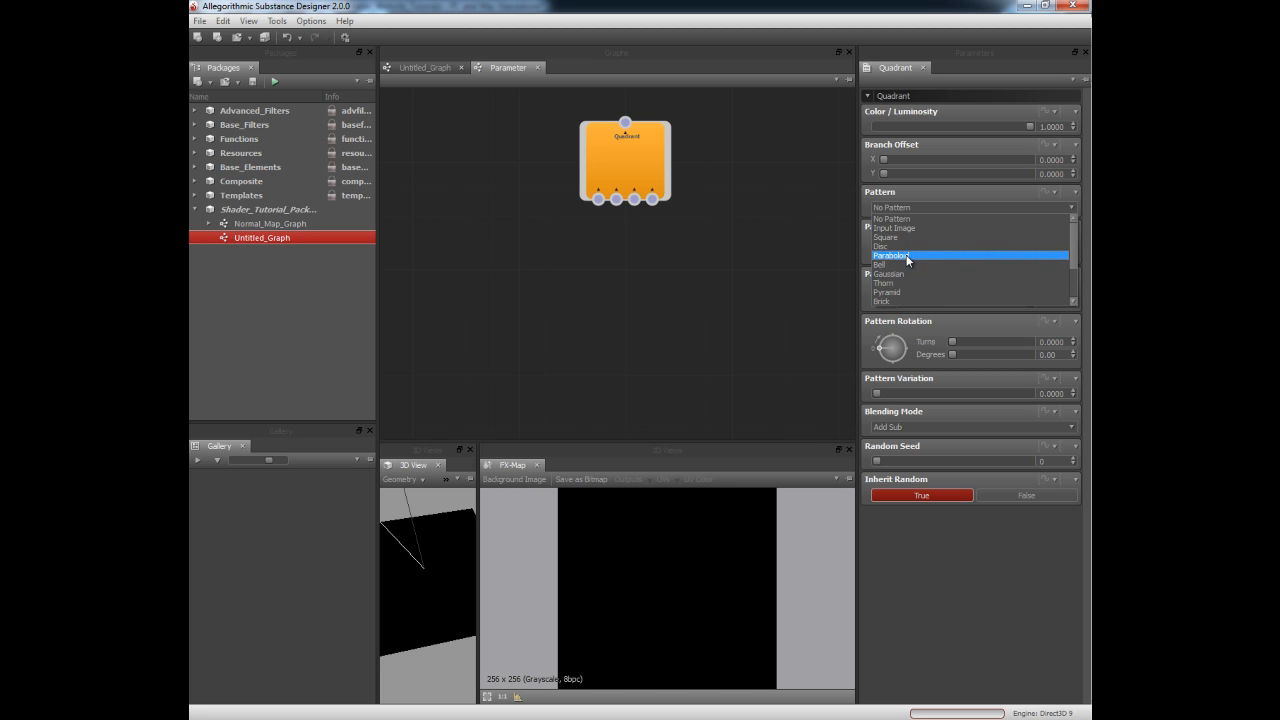
left_click(891, 256)
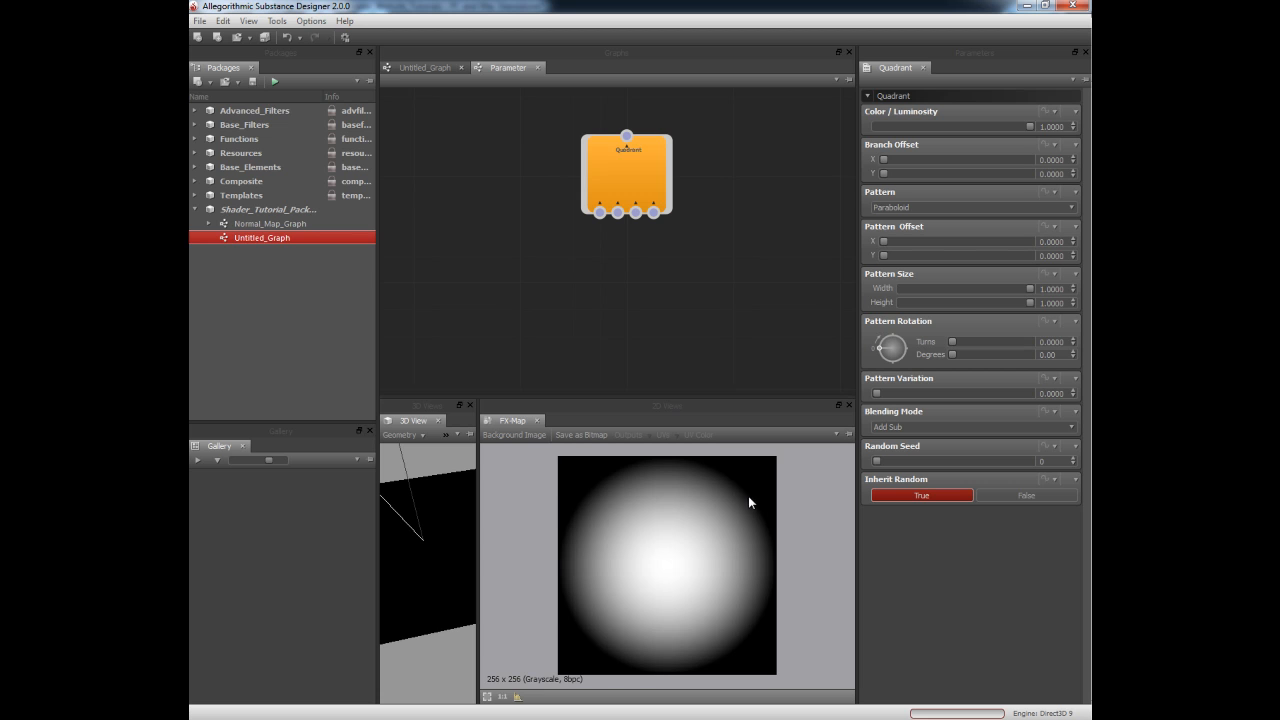
mouse_move(608, 641)
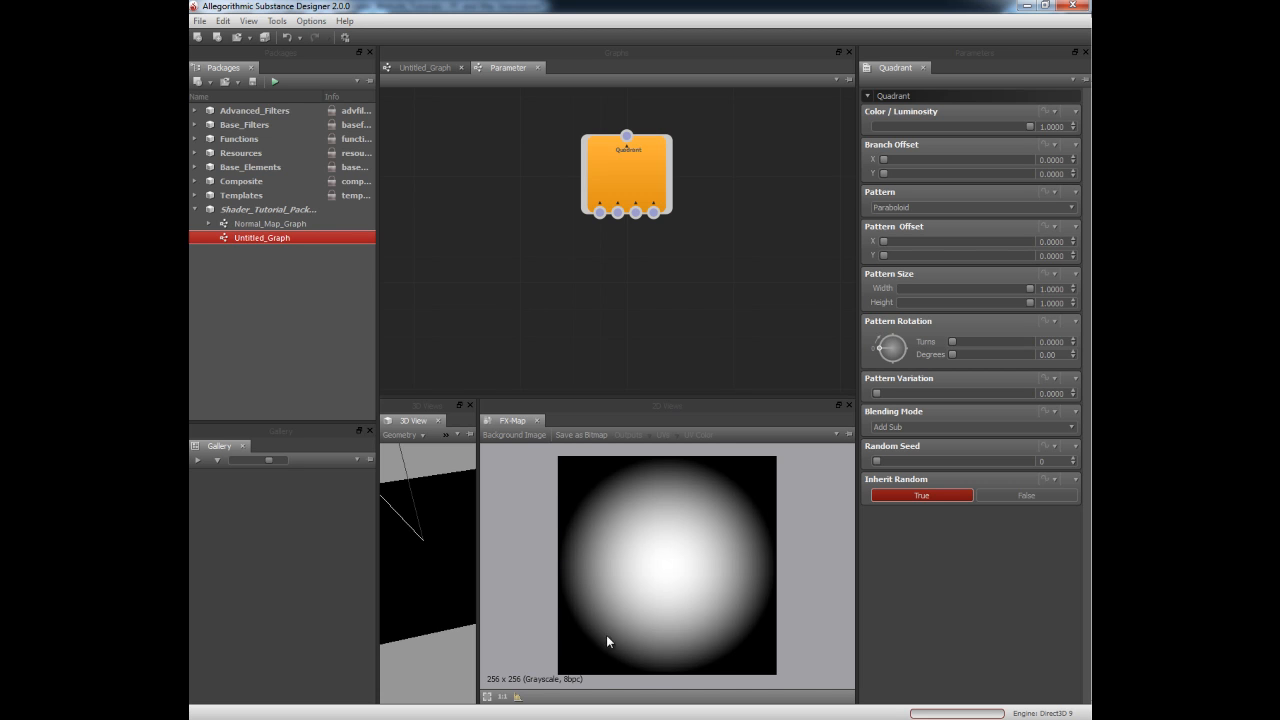
mouse_move(765, 512)
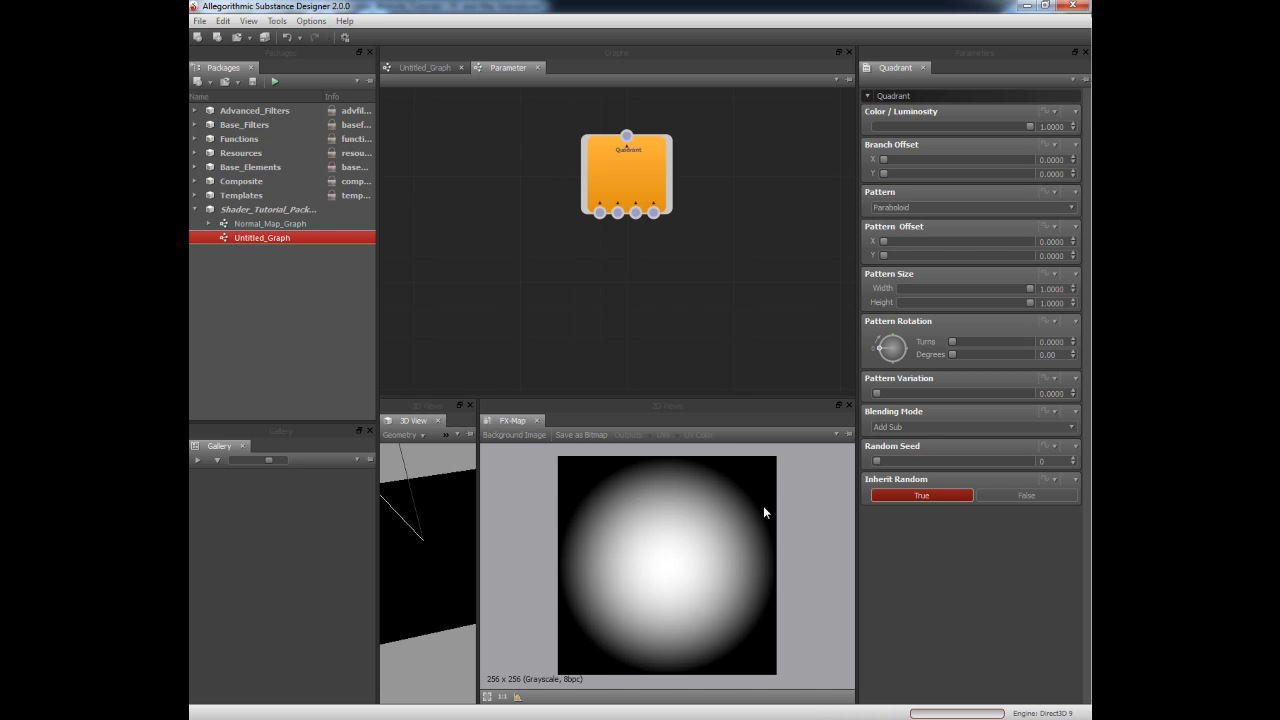
mouse_move(870, 437)
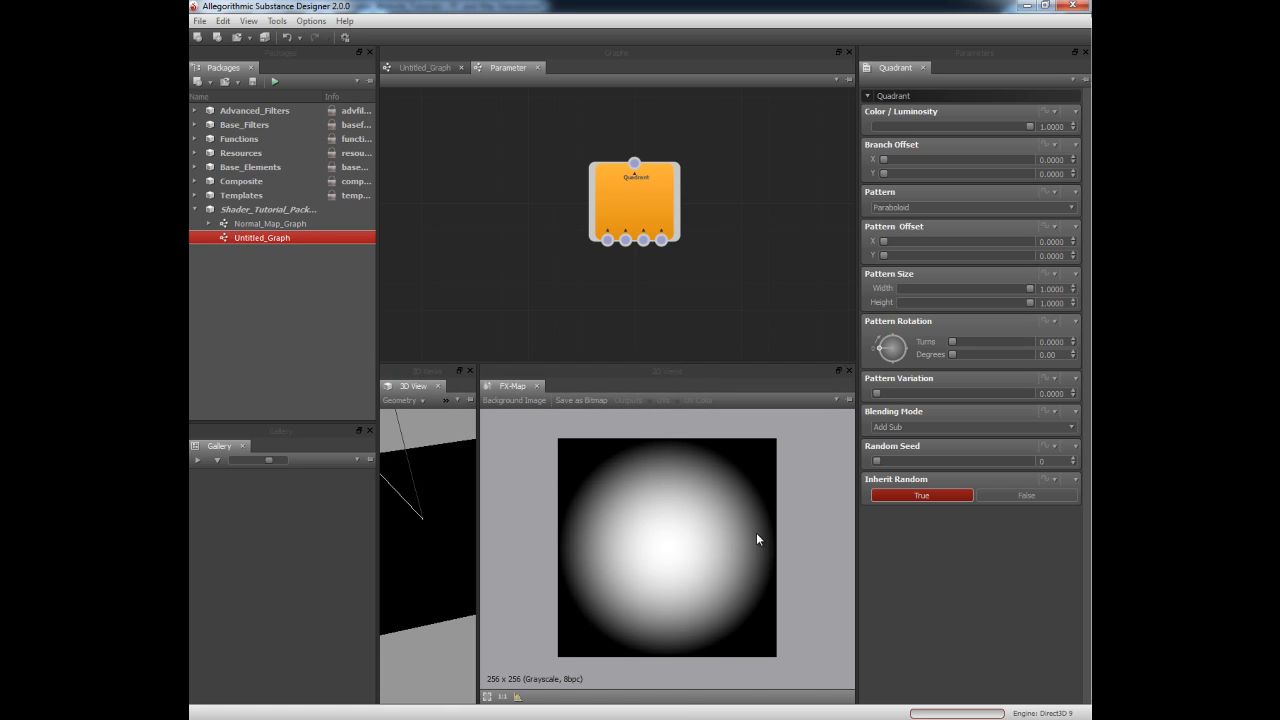
mouse_move(604, 442)
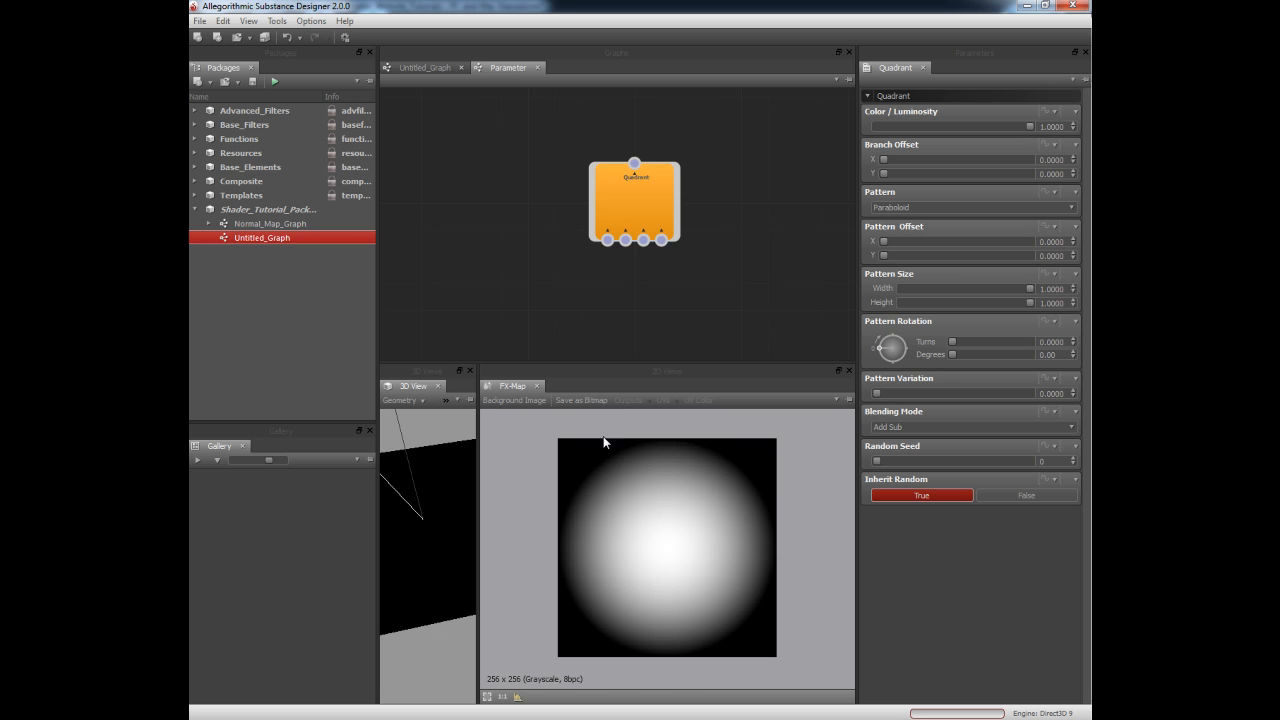
mouse_move(627, 287)
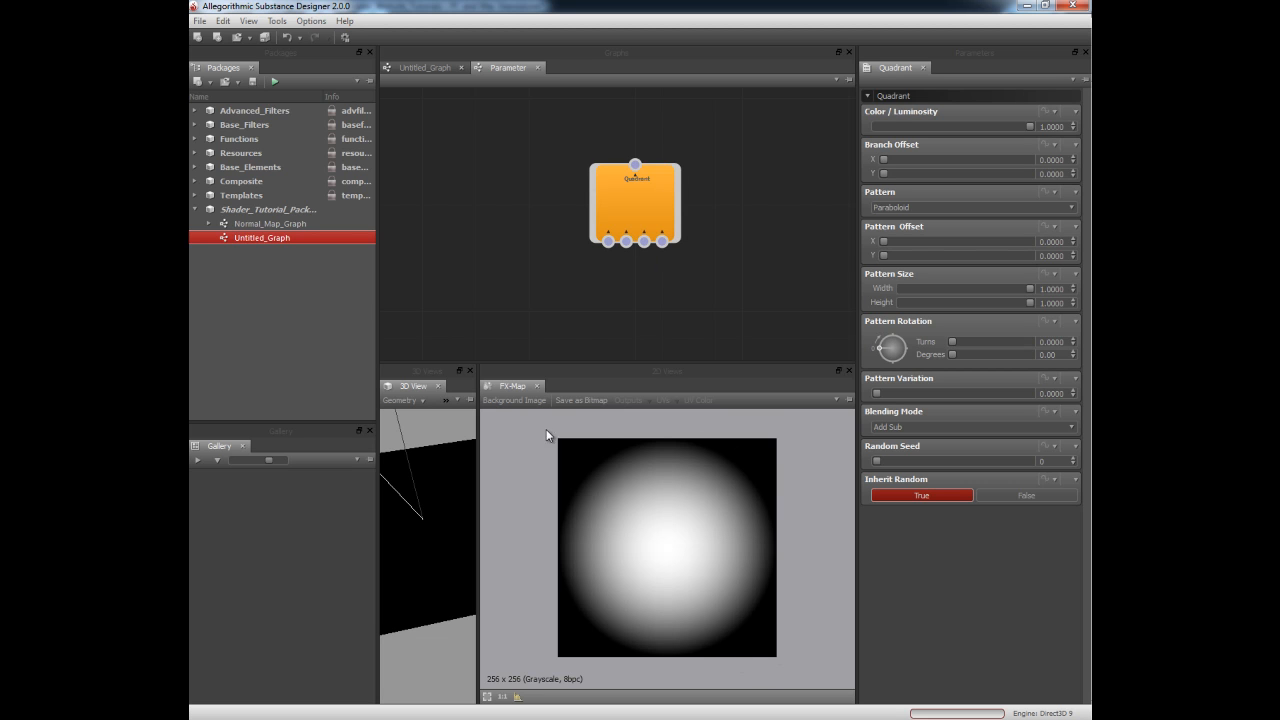
mouse_move(527, 464)
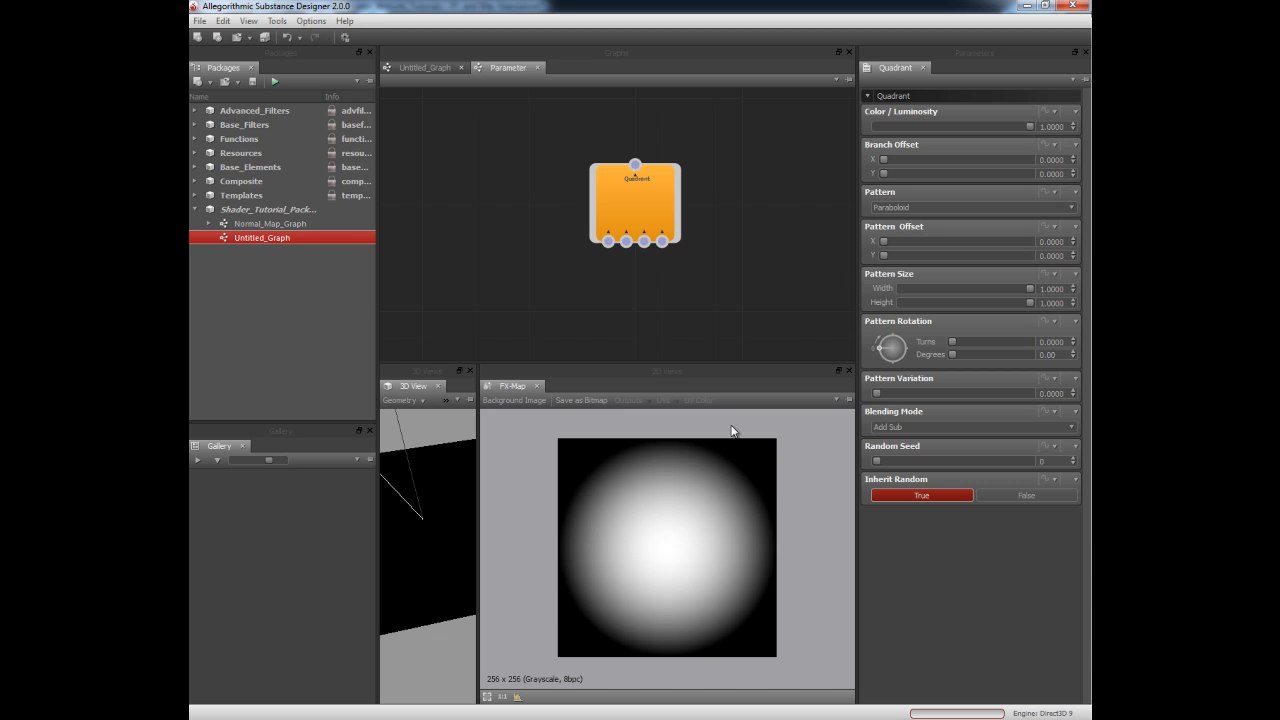
mouse_move(771, 499)
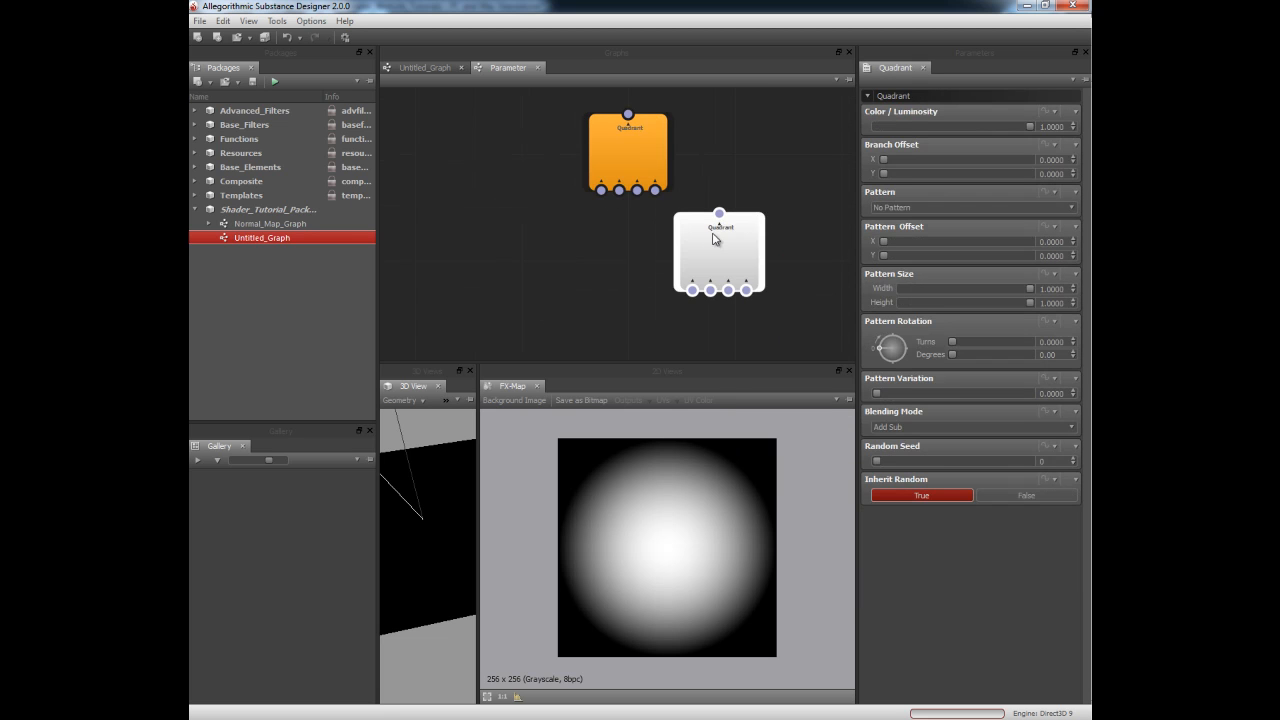
Add a second Quadrant below the first and set its Pattern to Paraboloid.
right_click(710, 250)
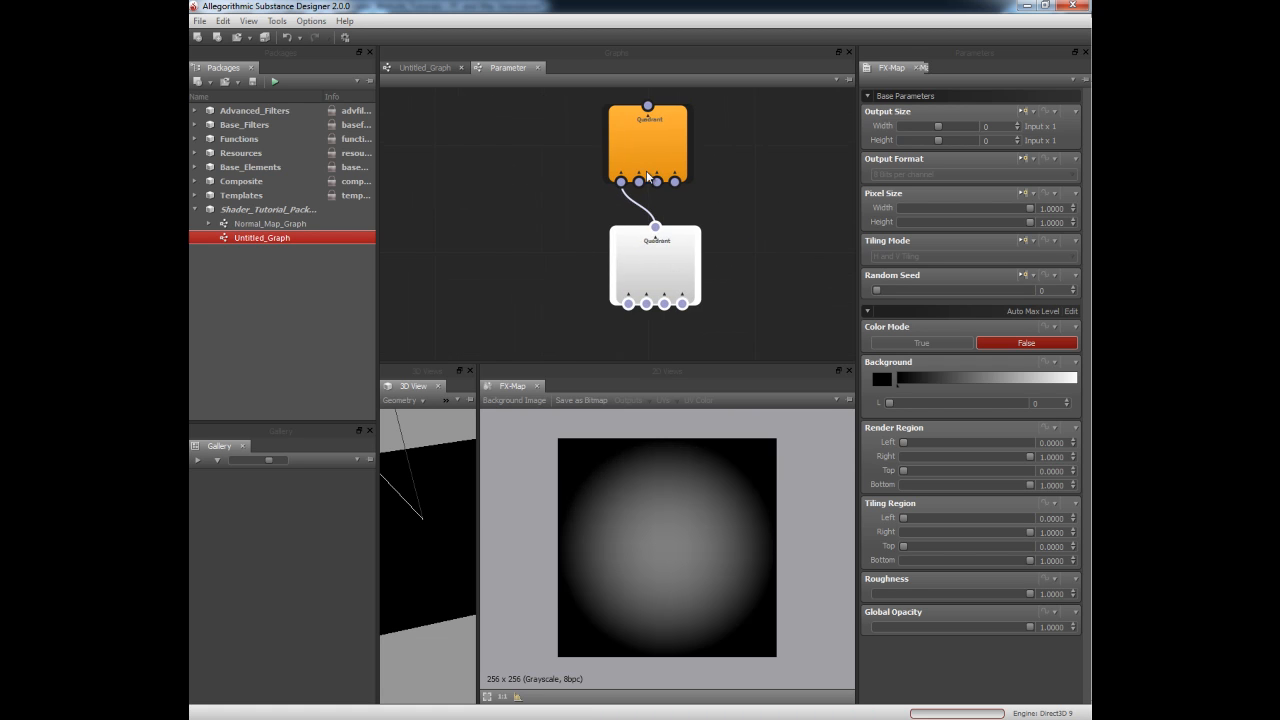
left_click(647, 145)
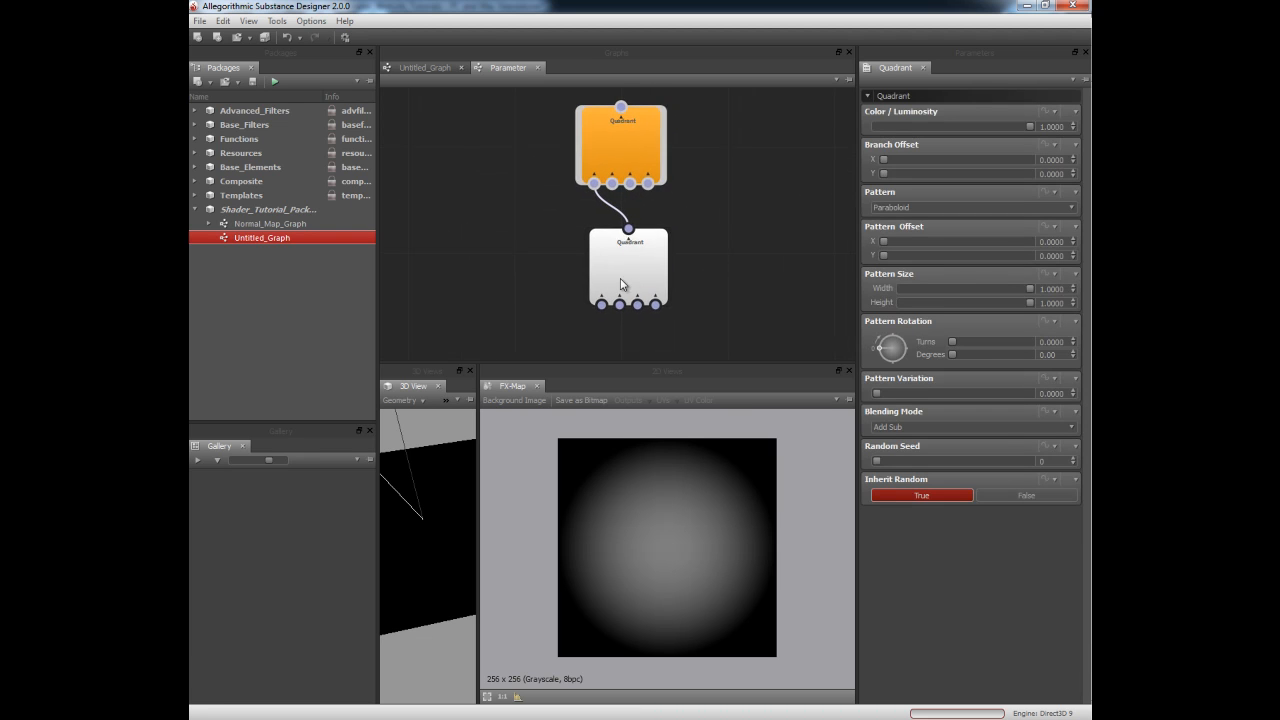
left_click(968, 207)
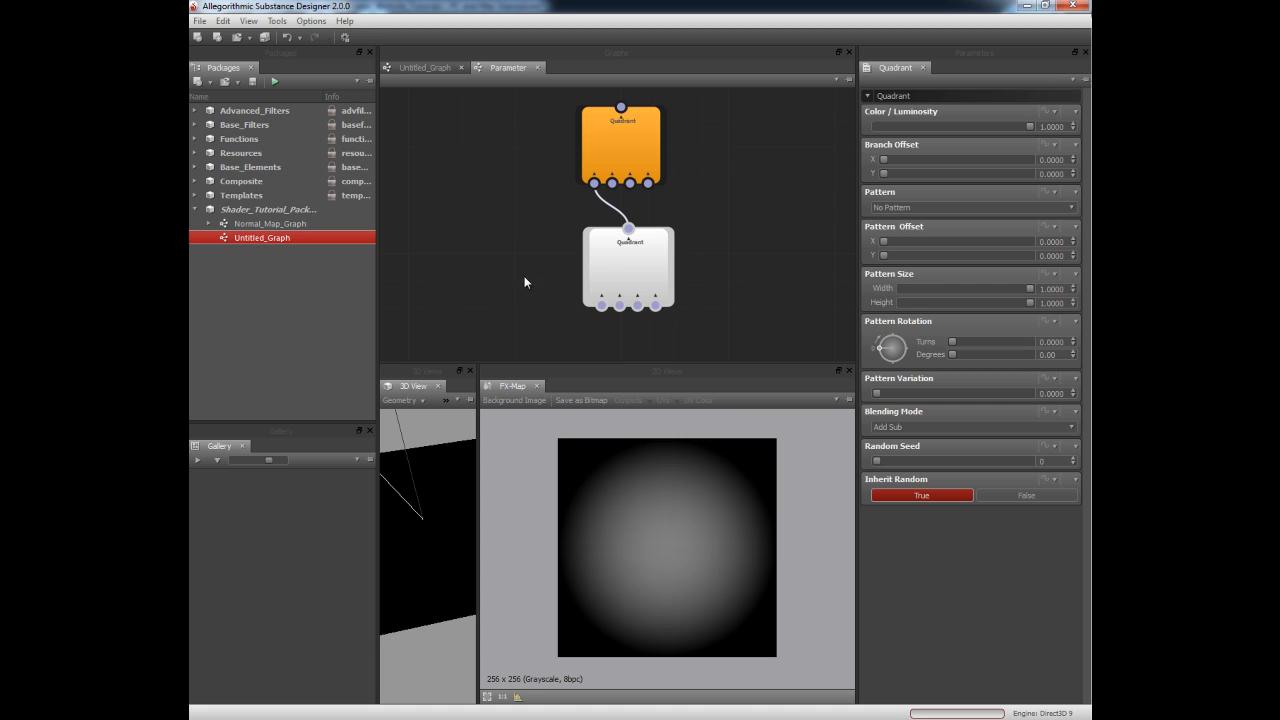
left_click(968, 207)
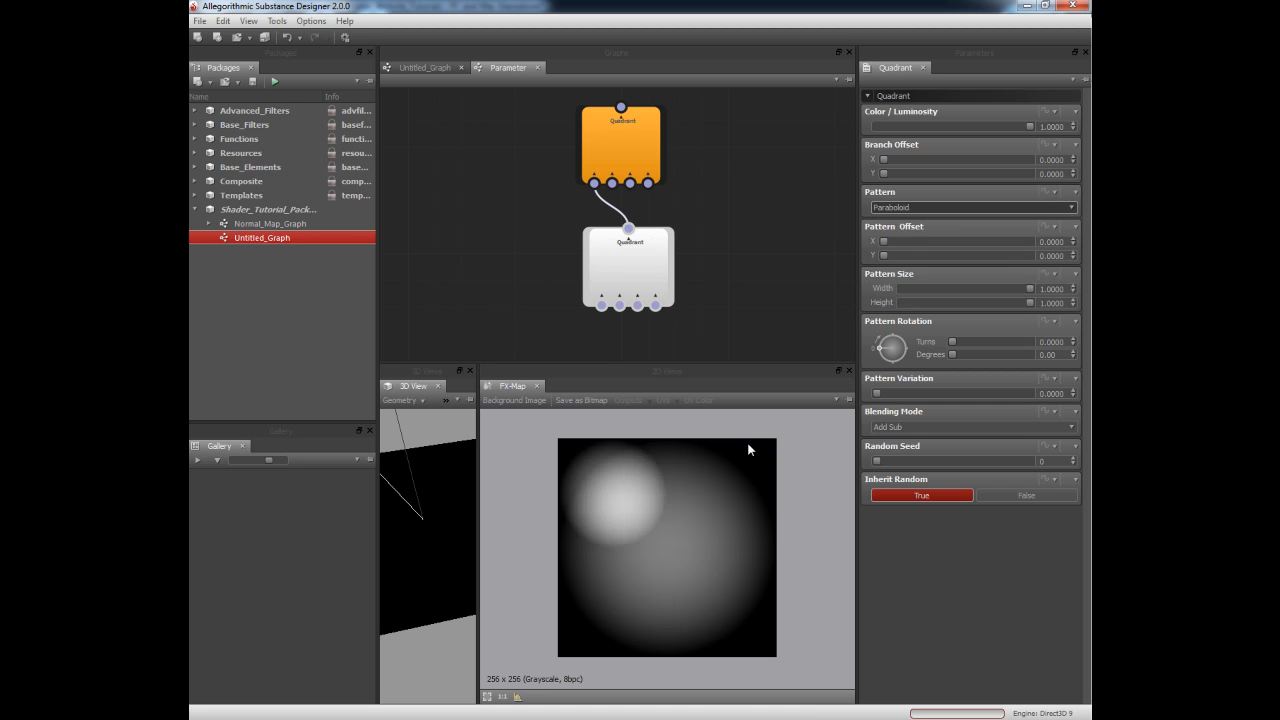
mouse_move(651, 438)
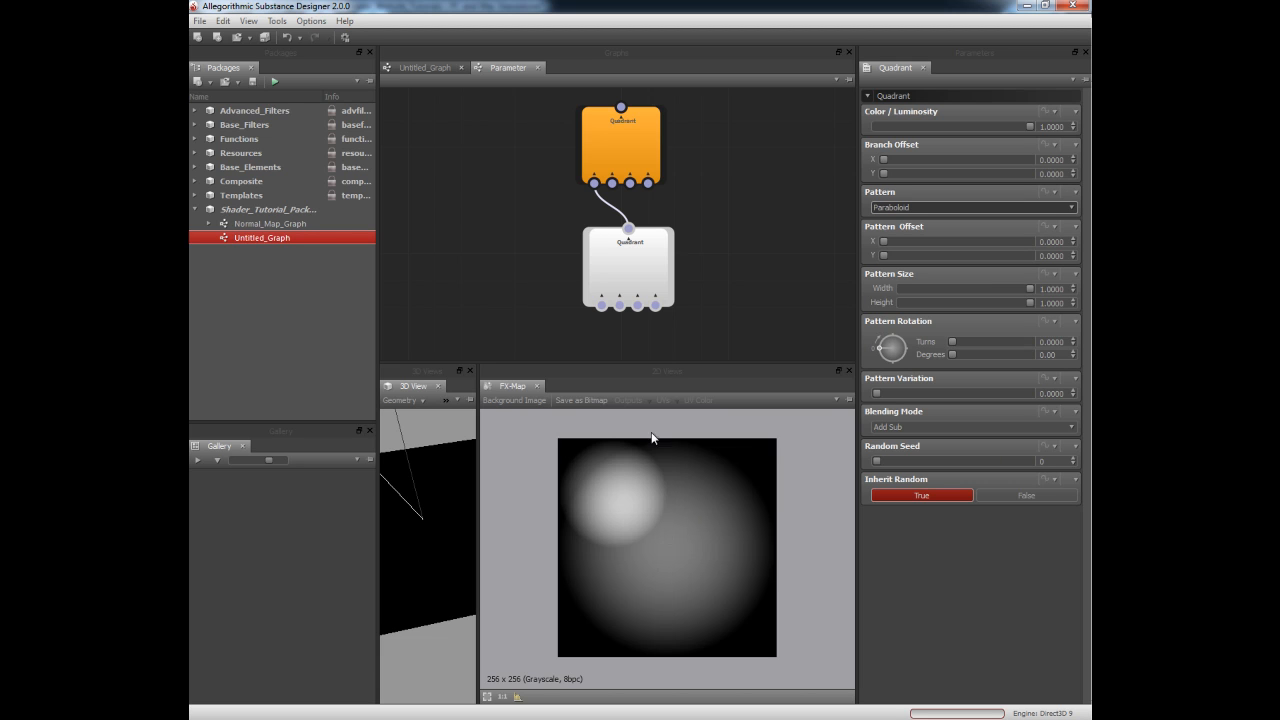
mouse_move(548, 461)
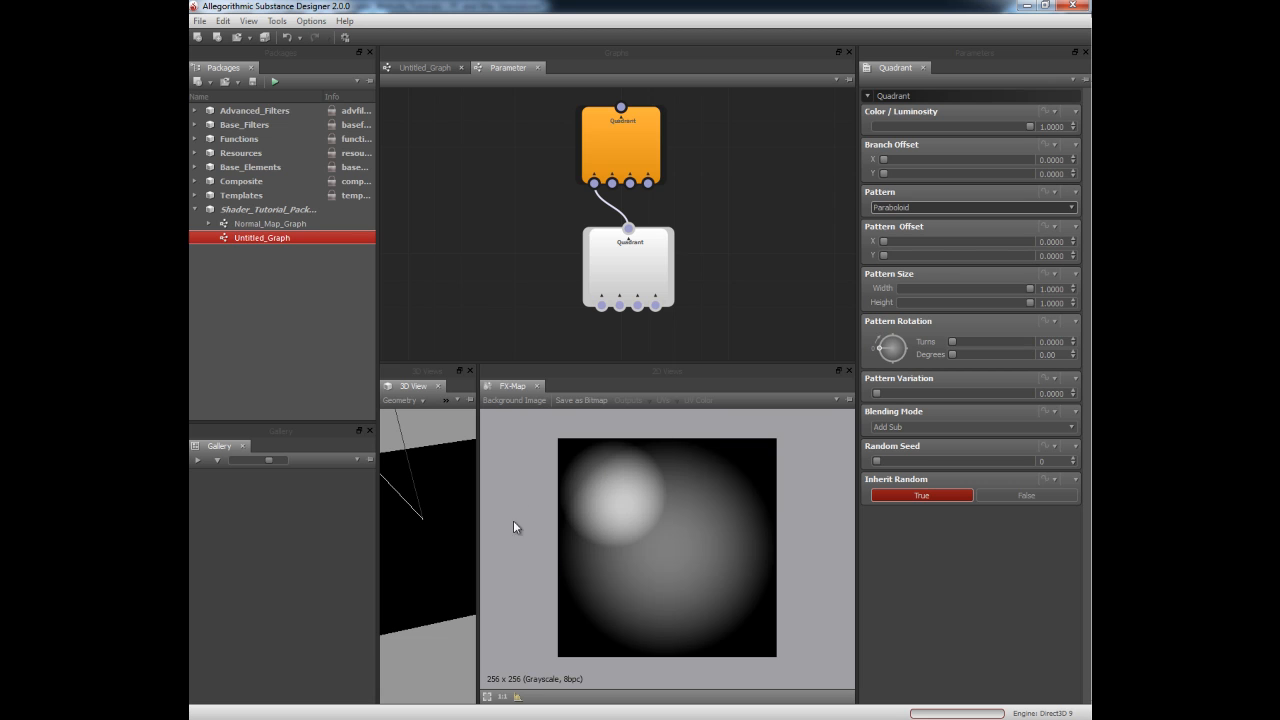
mouse_move(688, 450)
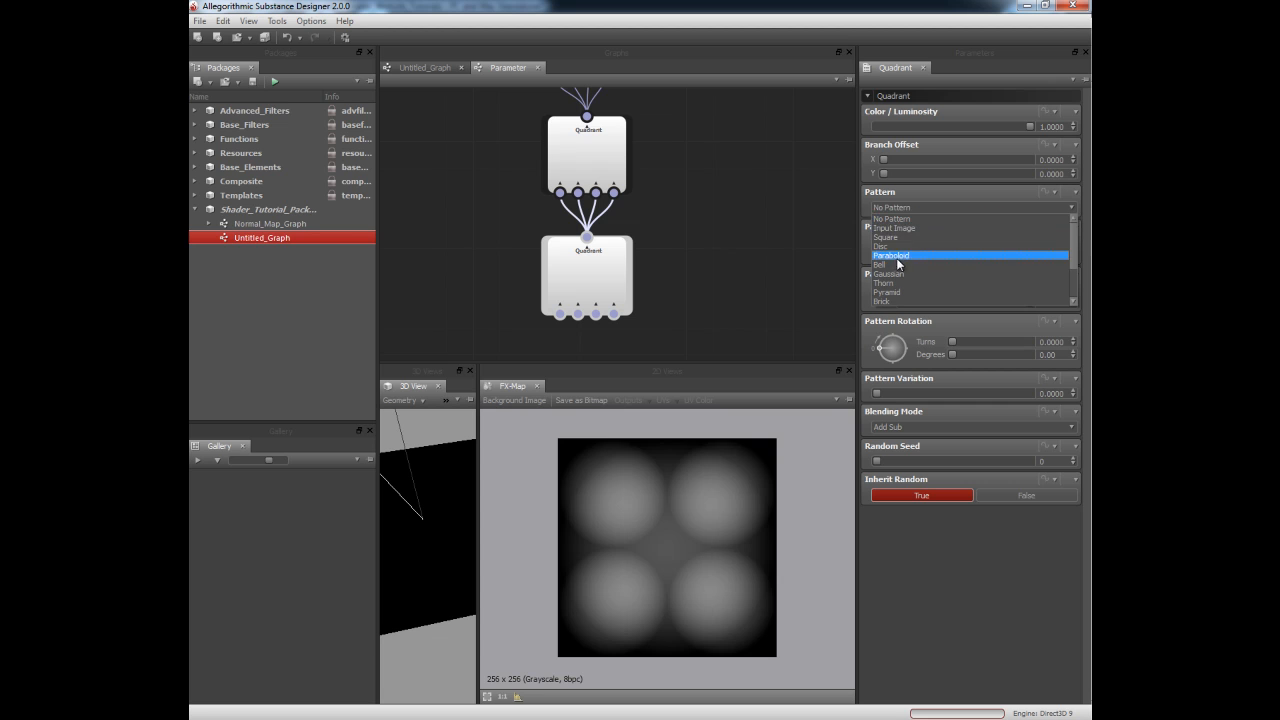
Set the lowest Quadrant node's Pattern to Paraboloid.
left_click(890, 255)
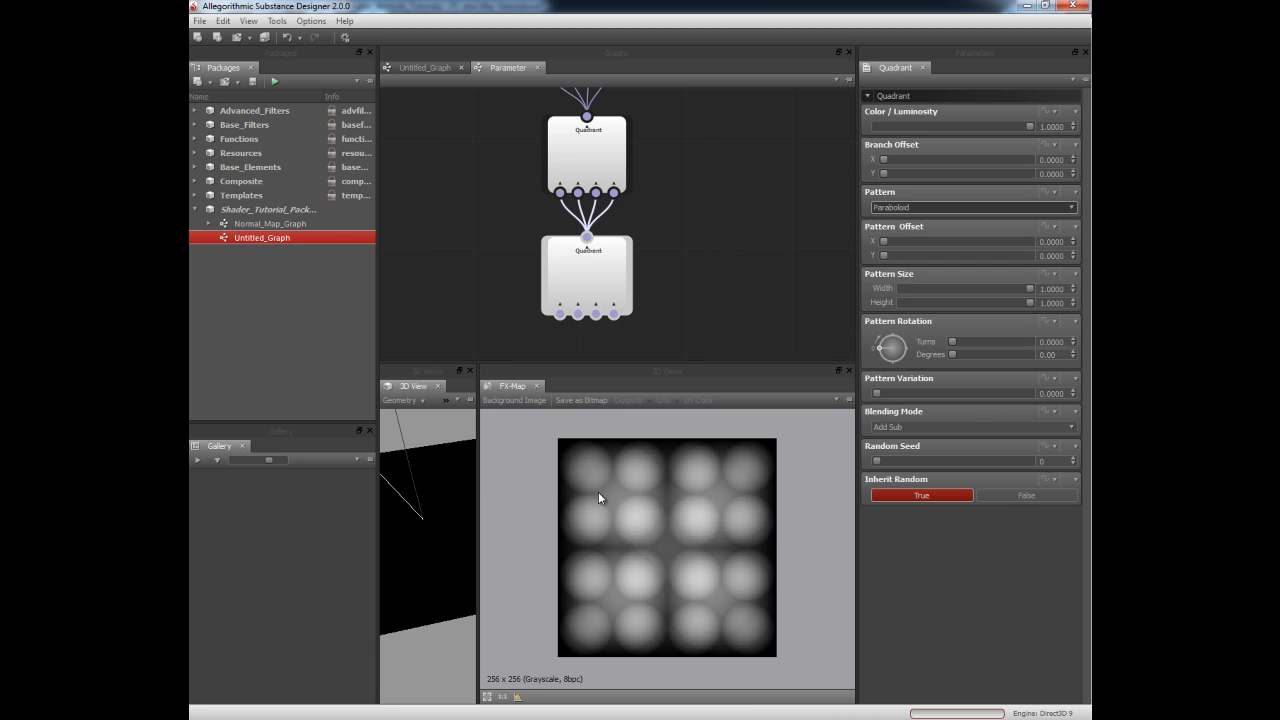
mouse_move(710, 293)
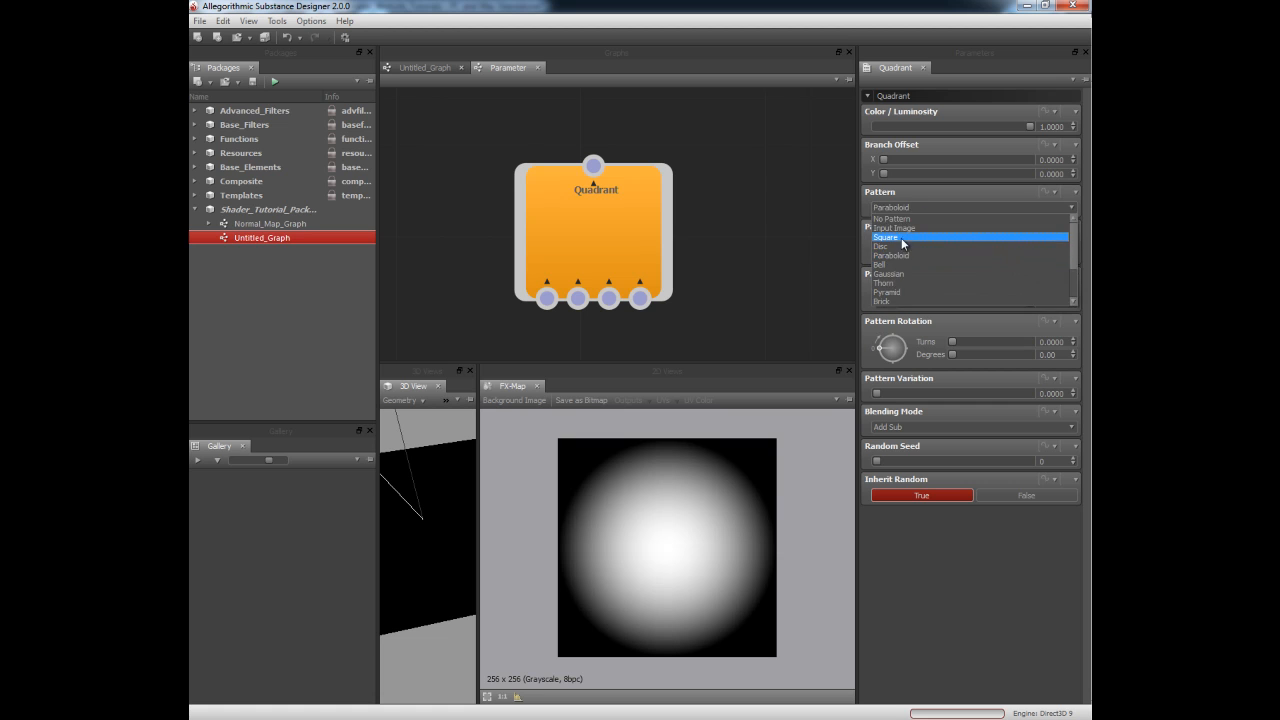
Set the top Quadrant's Pattern to Square and slightly reduce its Pattern Size width.
left_click(885, 237)
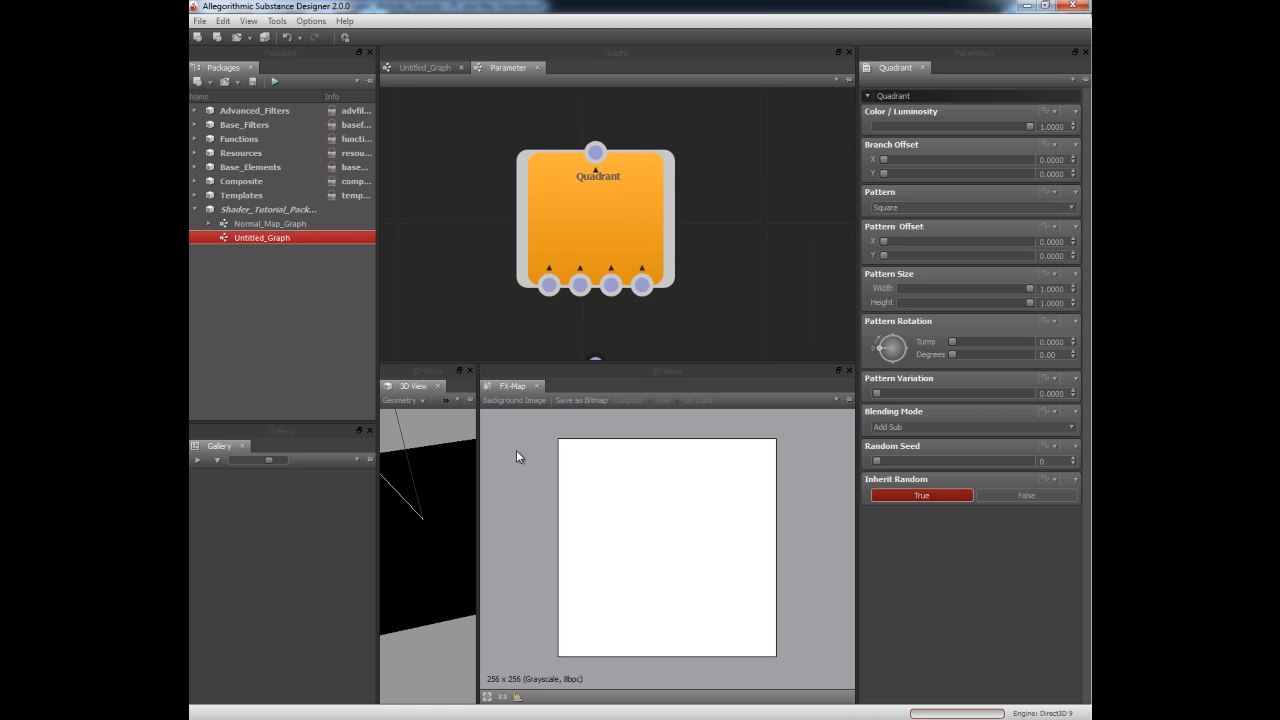
mouse_move(765, 430)
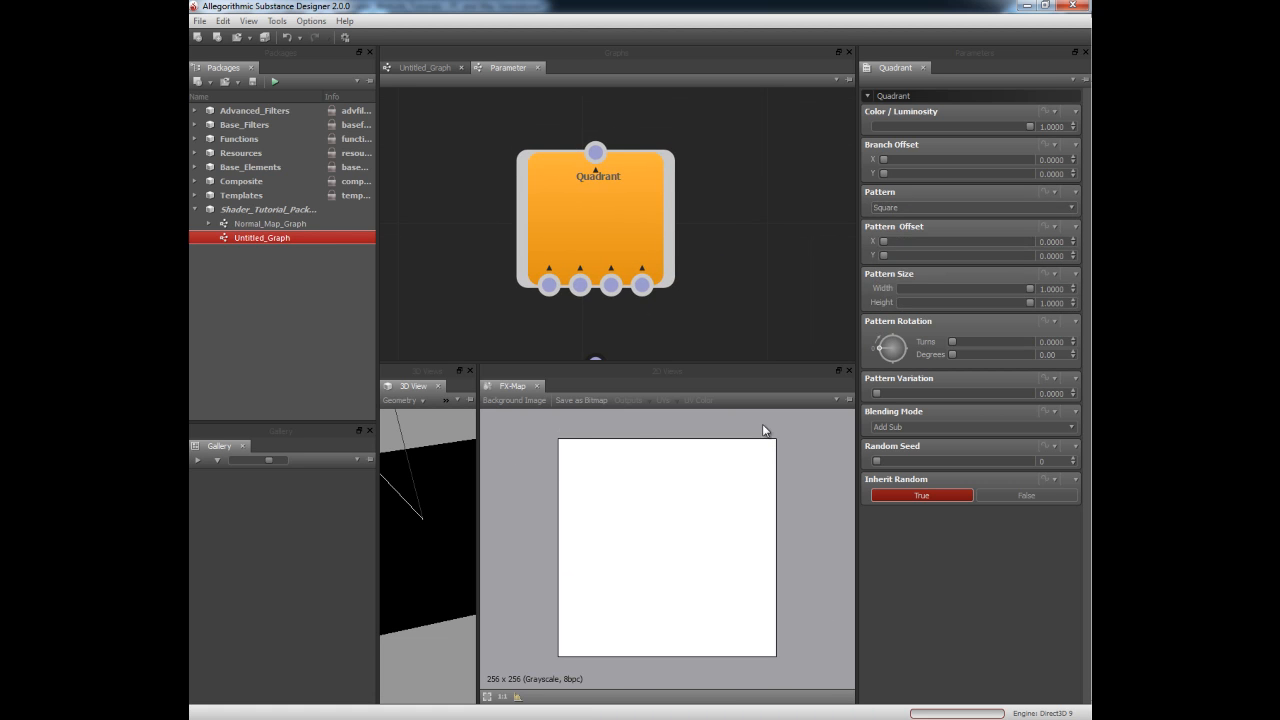
mouse_move(560, 446)
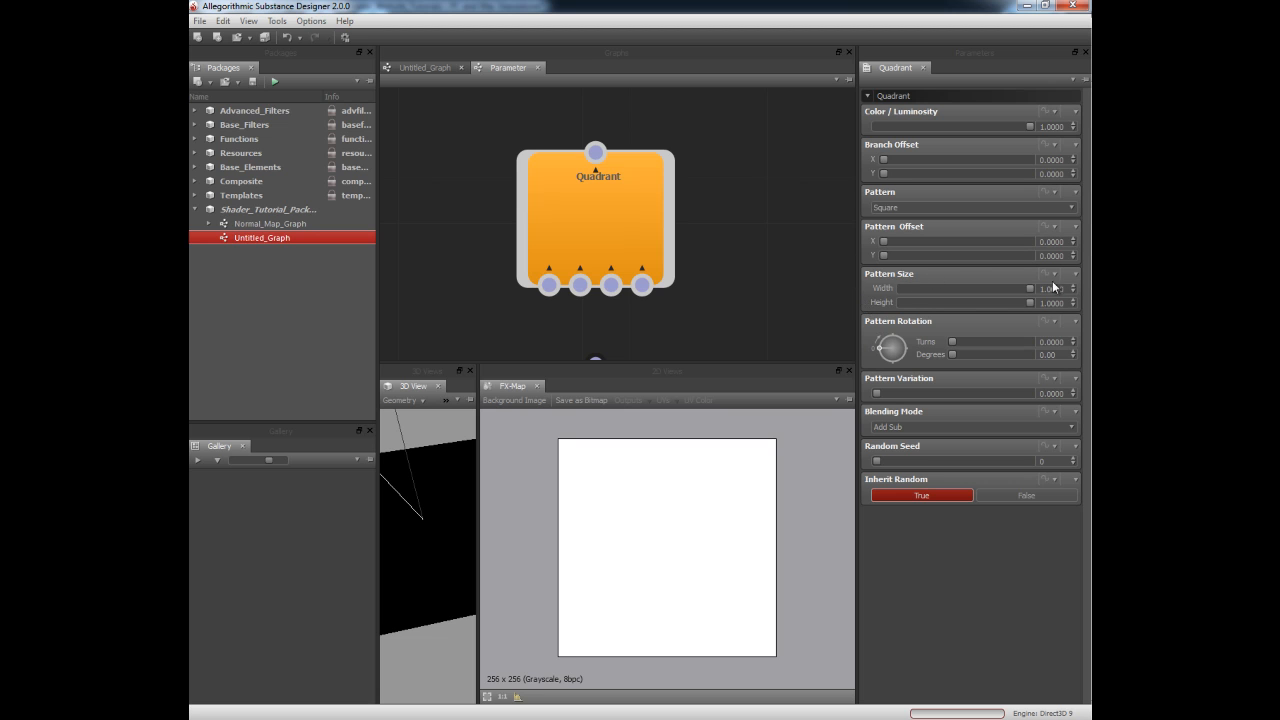
left_click(1074, 291)
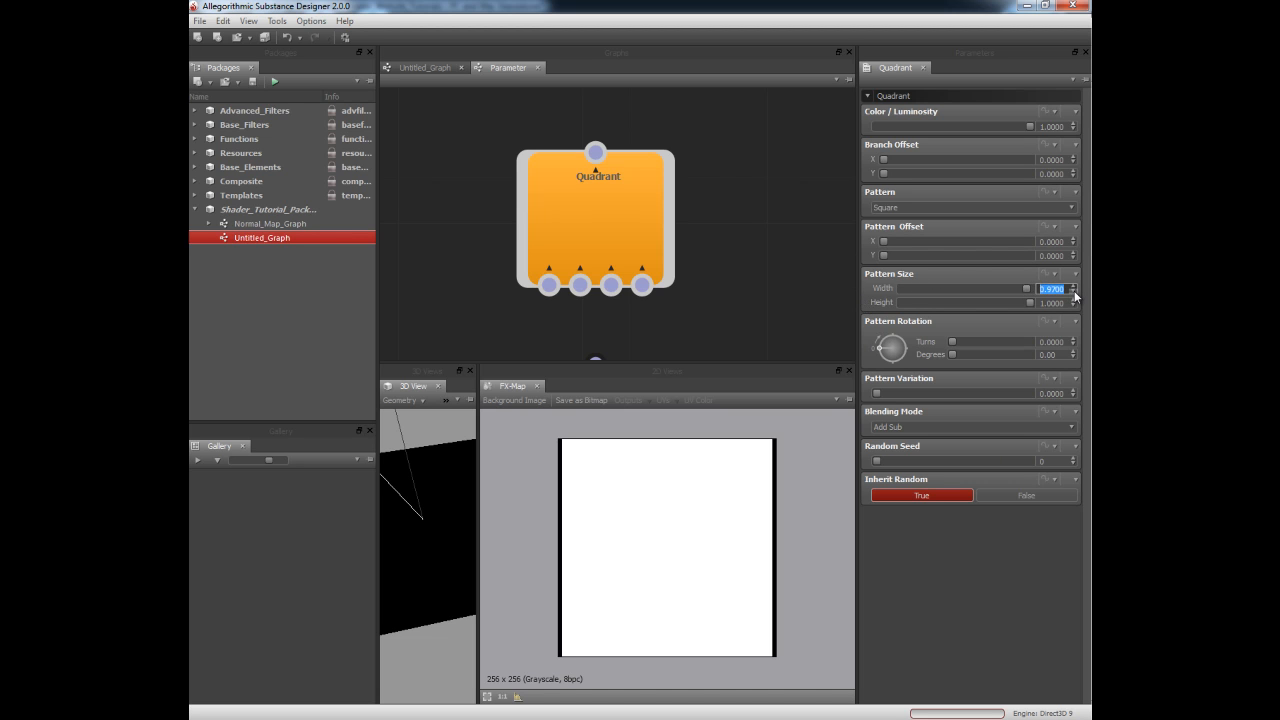
left_click(1073, 292)
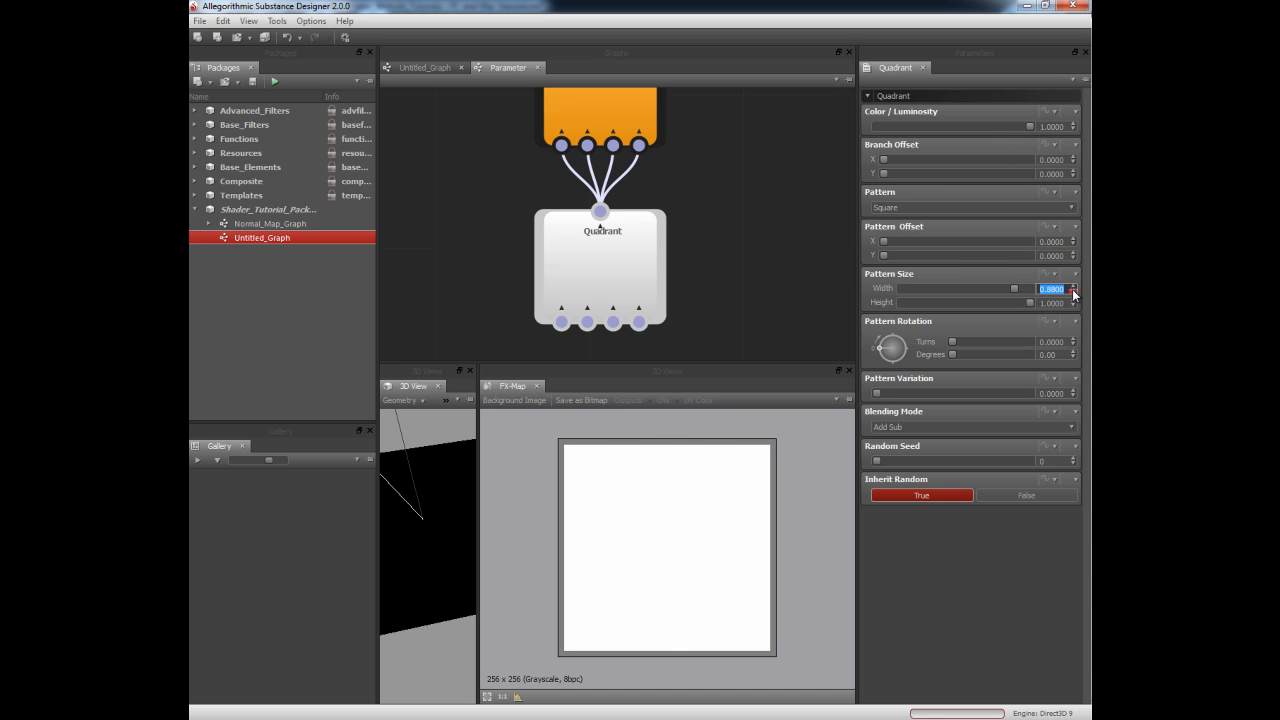
Shrink the child Quadrant's squares to width 0.82 and height 0.84.
left_click(1073, 293)
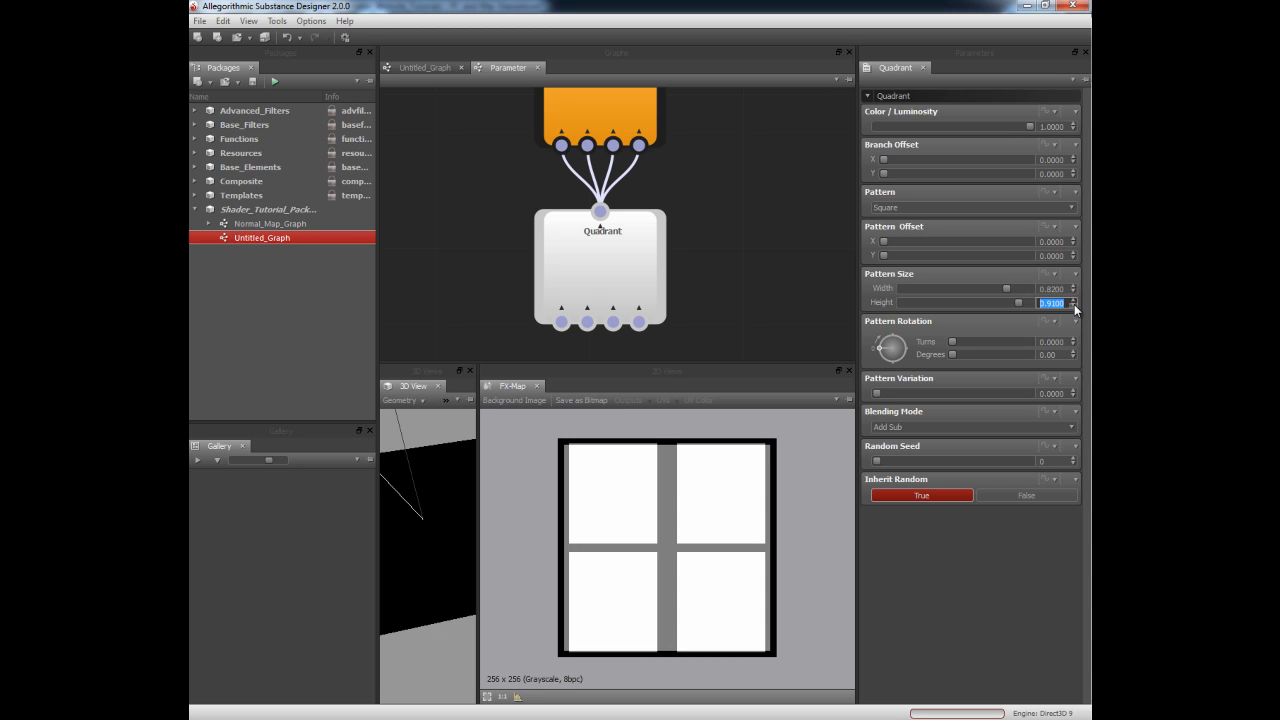
left_click(1074, 305)
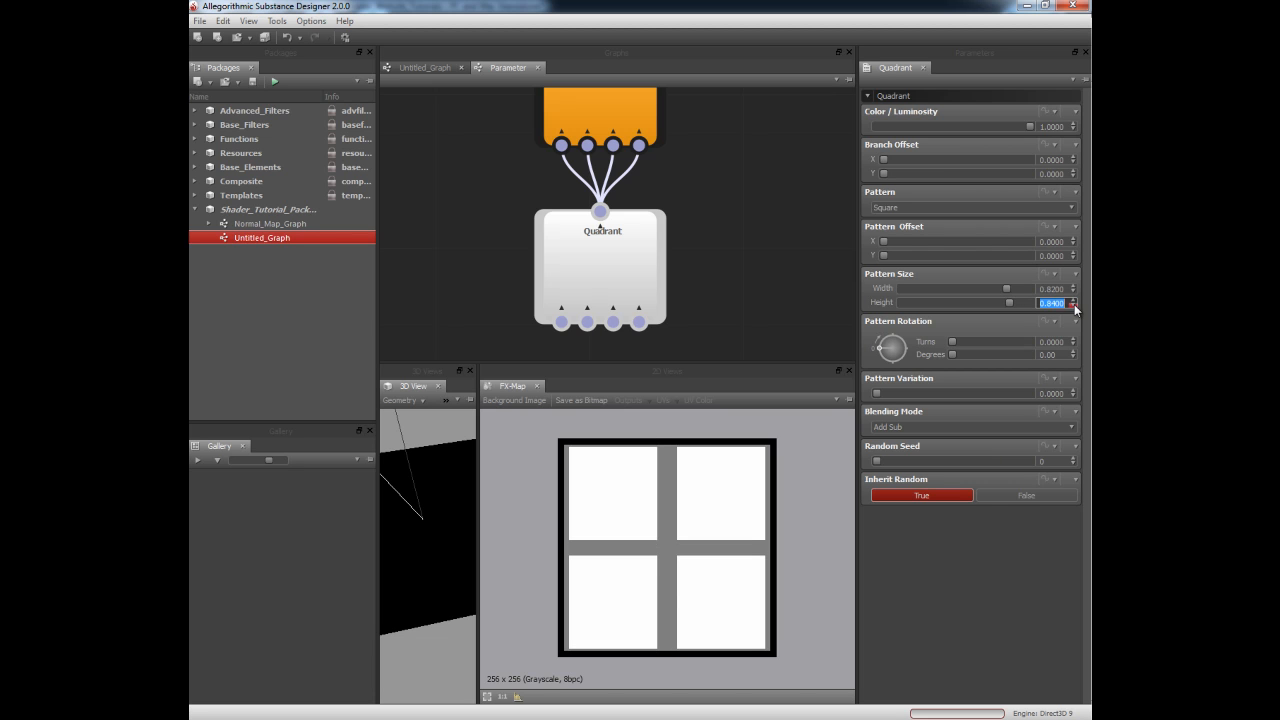
left_click(1074, 305)
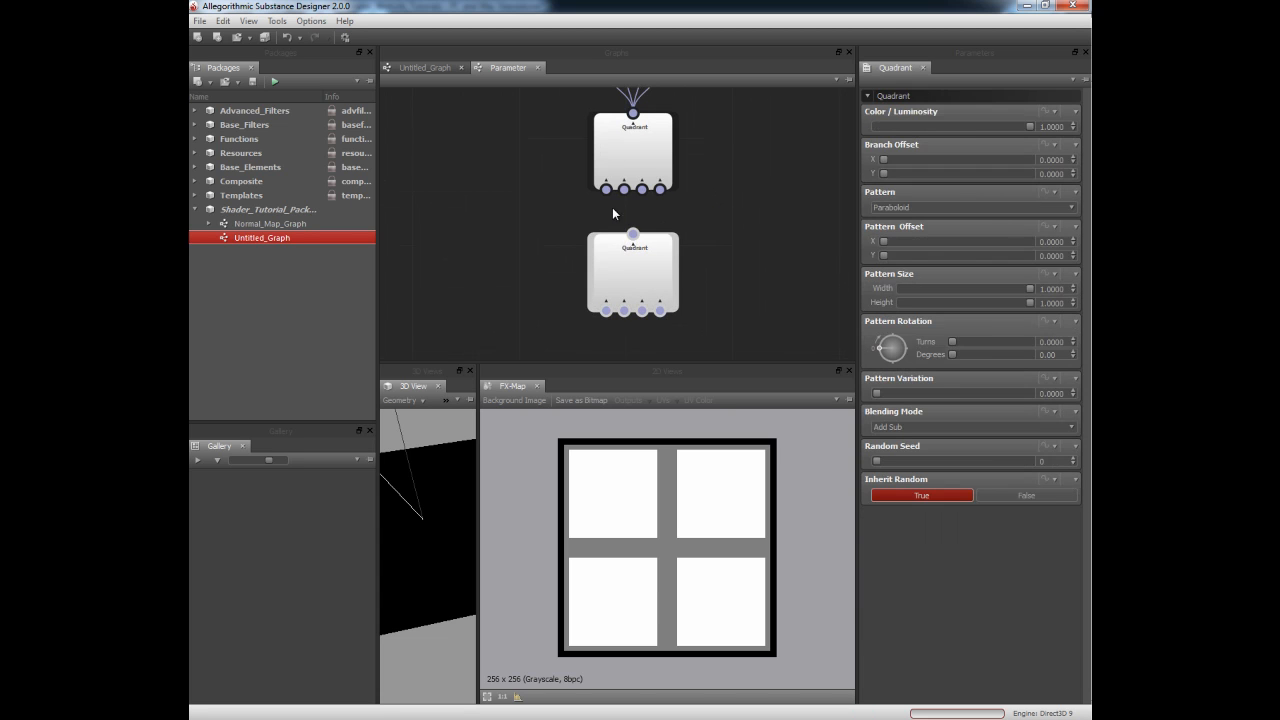
Link the Paraboloid Quadrant's four outputs to the lower Quadrant node.
left_click_drag(633, 189, 628, 237)
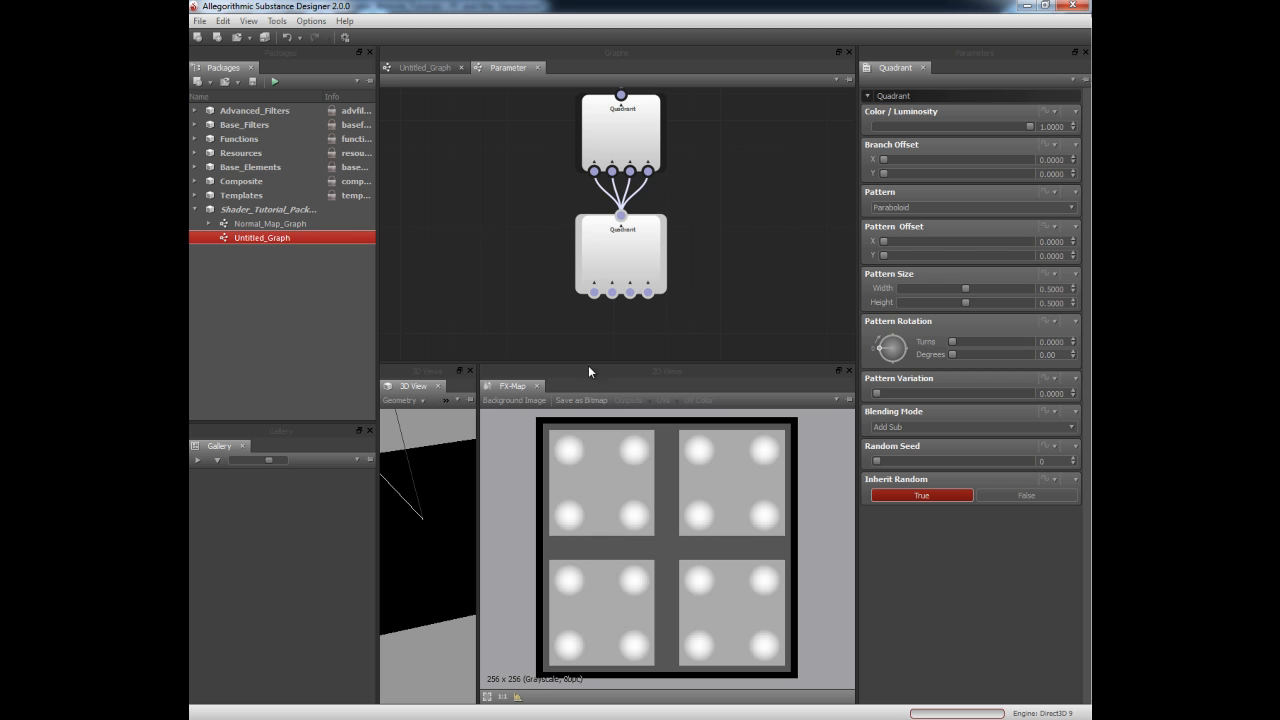
mouse_move(643, 518)
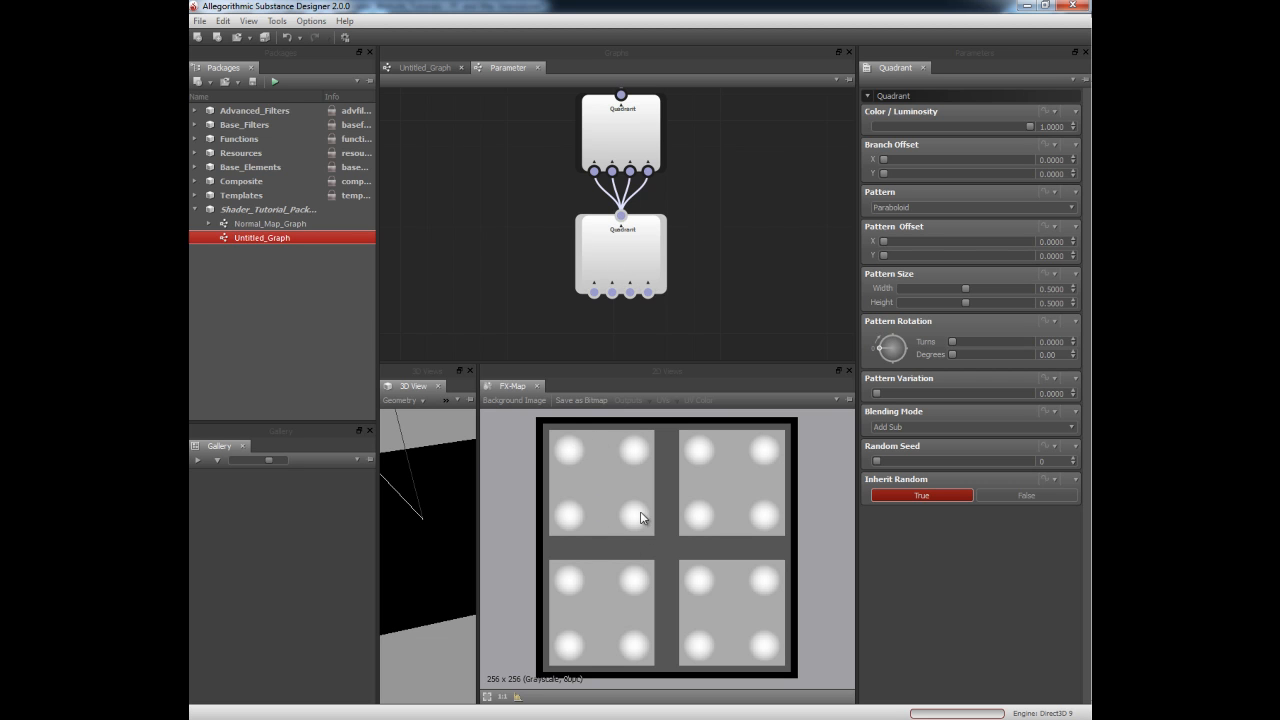
mouse_move(585, 433)
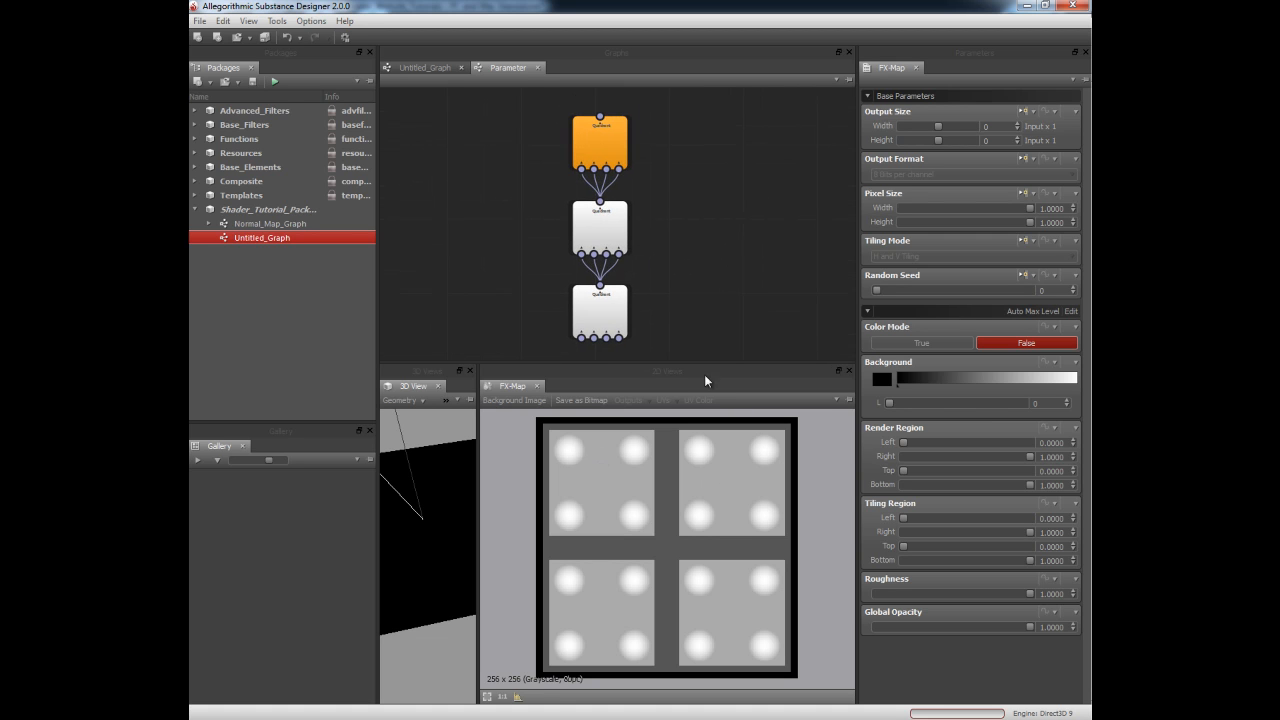
Return to Untitled_Graph, browse Advanced_Filters > NormalMap, and preview the Normal_Mapper result.
left_click(424, 67)
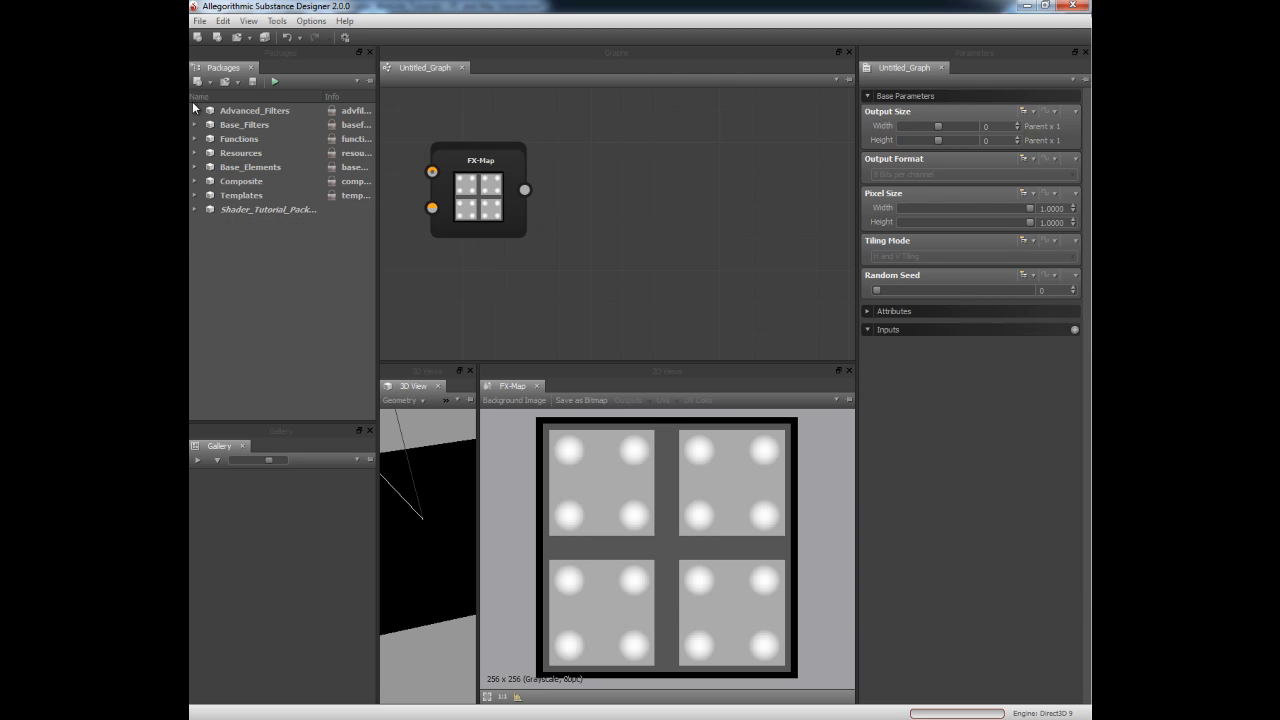
left_click(195, 110)
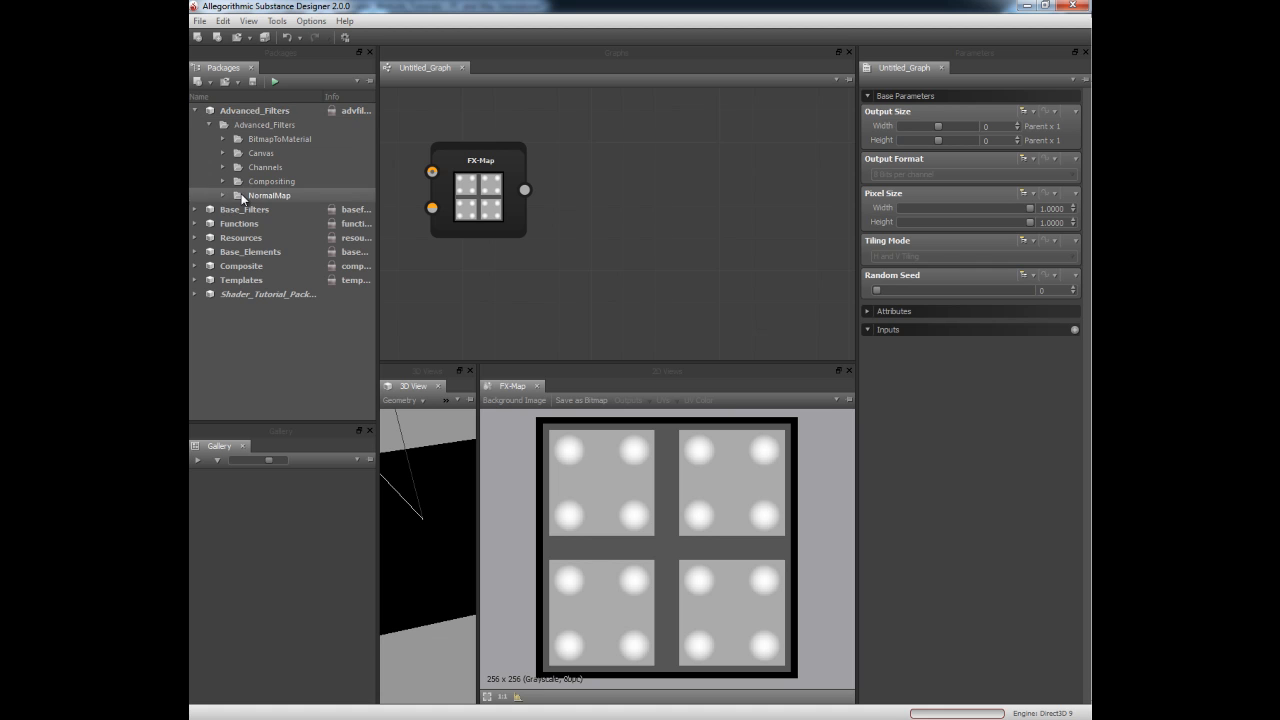
left_click(224, 195)
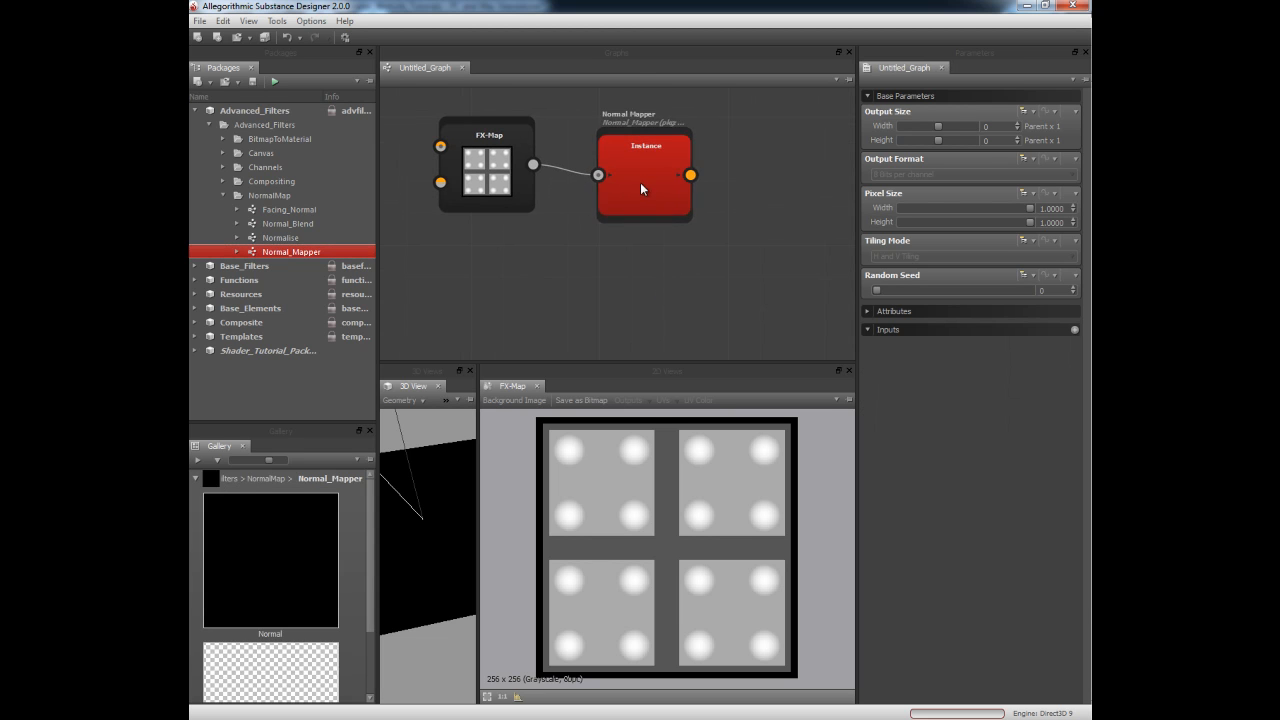
left_click(645, 180)
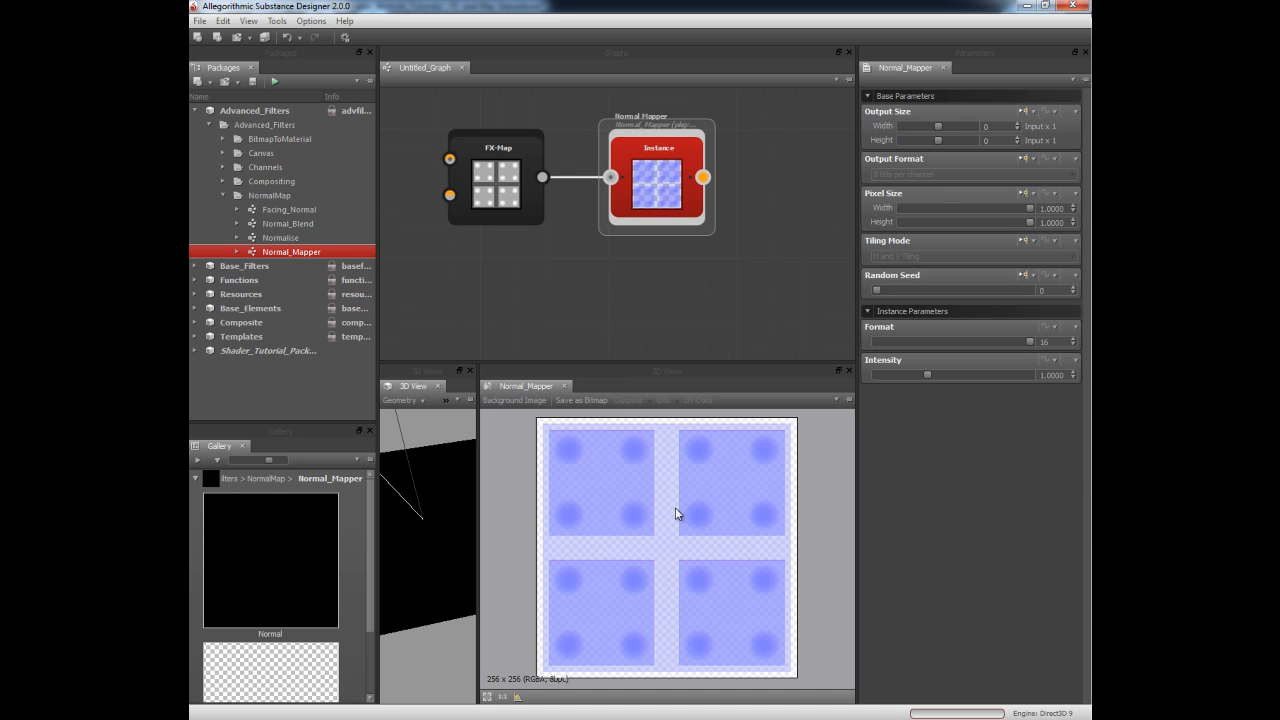
mouse_move(613, 454)
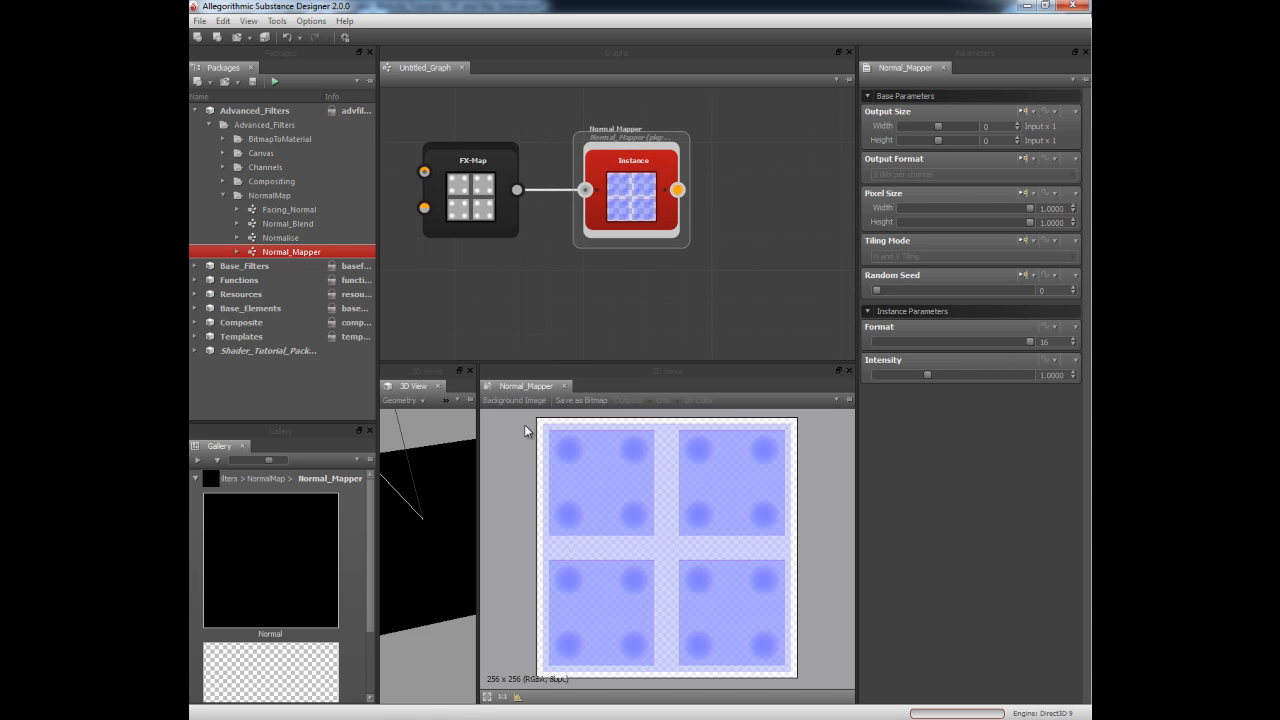
mouse_move(491, 455)
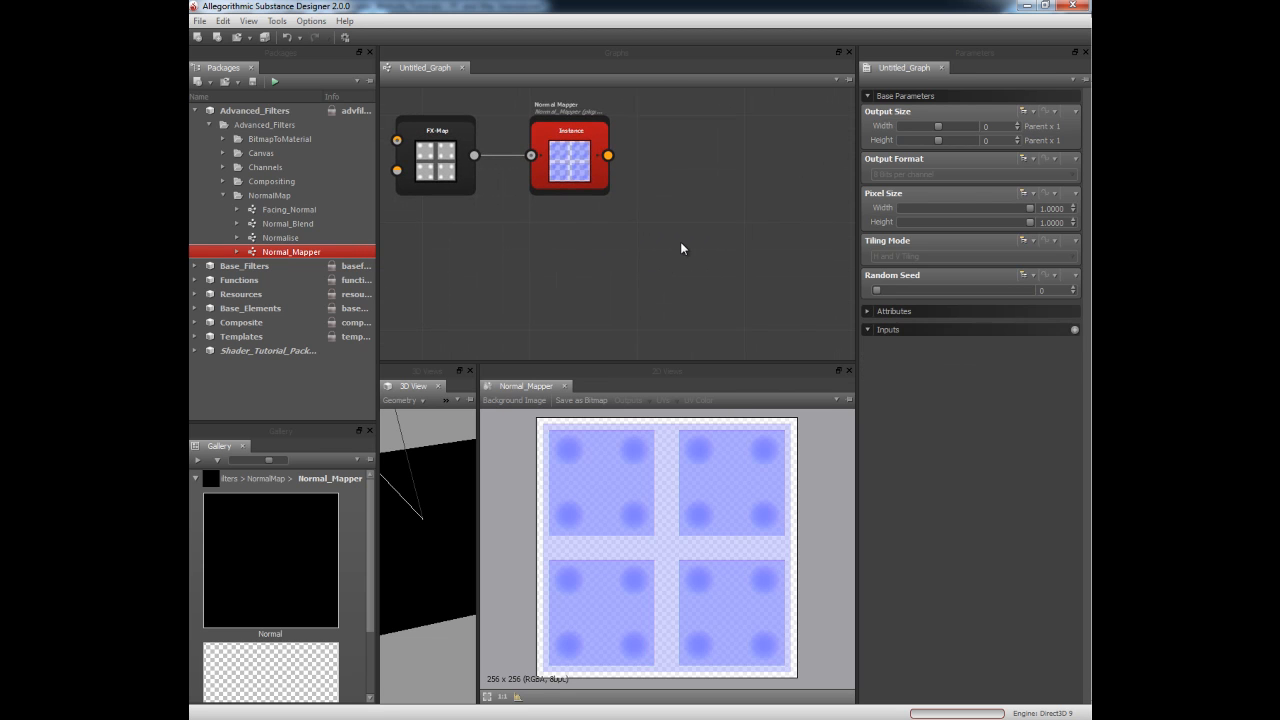
mouse_move(738, 457)
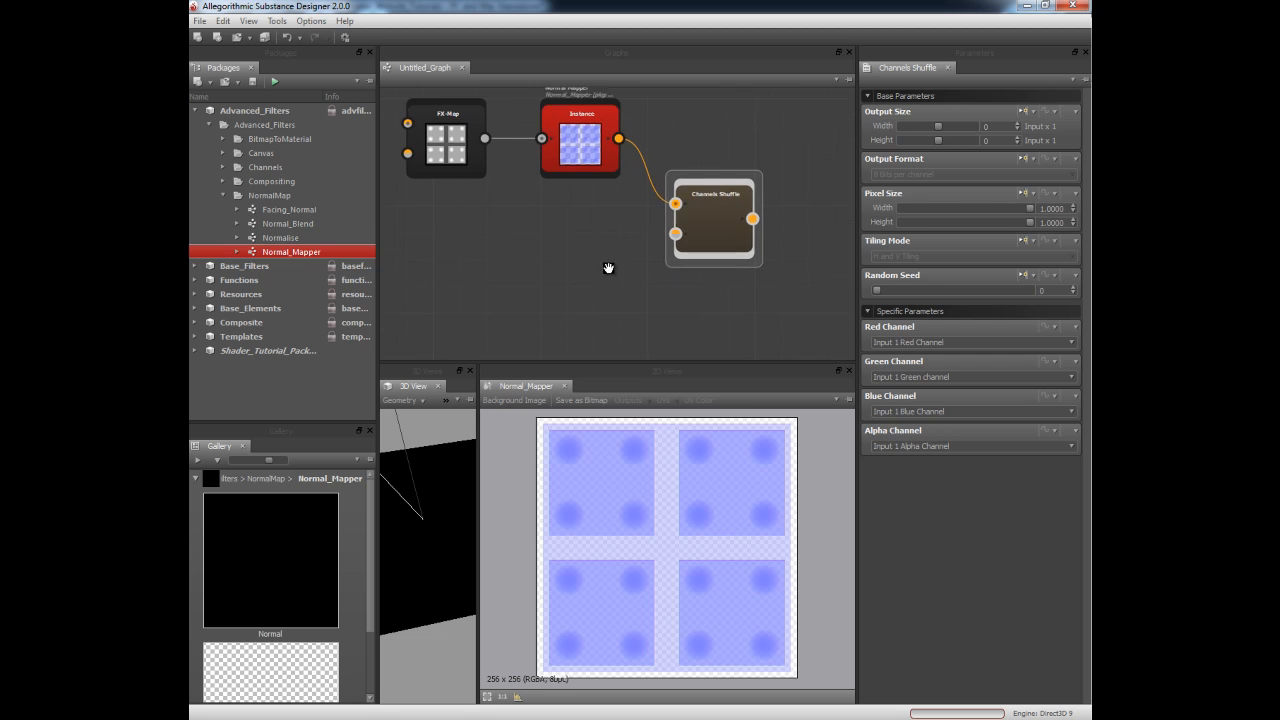
Add a Uniform Color node and set Channels Shuffle's Alpha Channel to Input 2 Alpha.
right_click(608, 269)
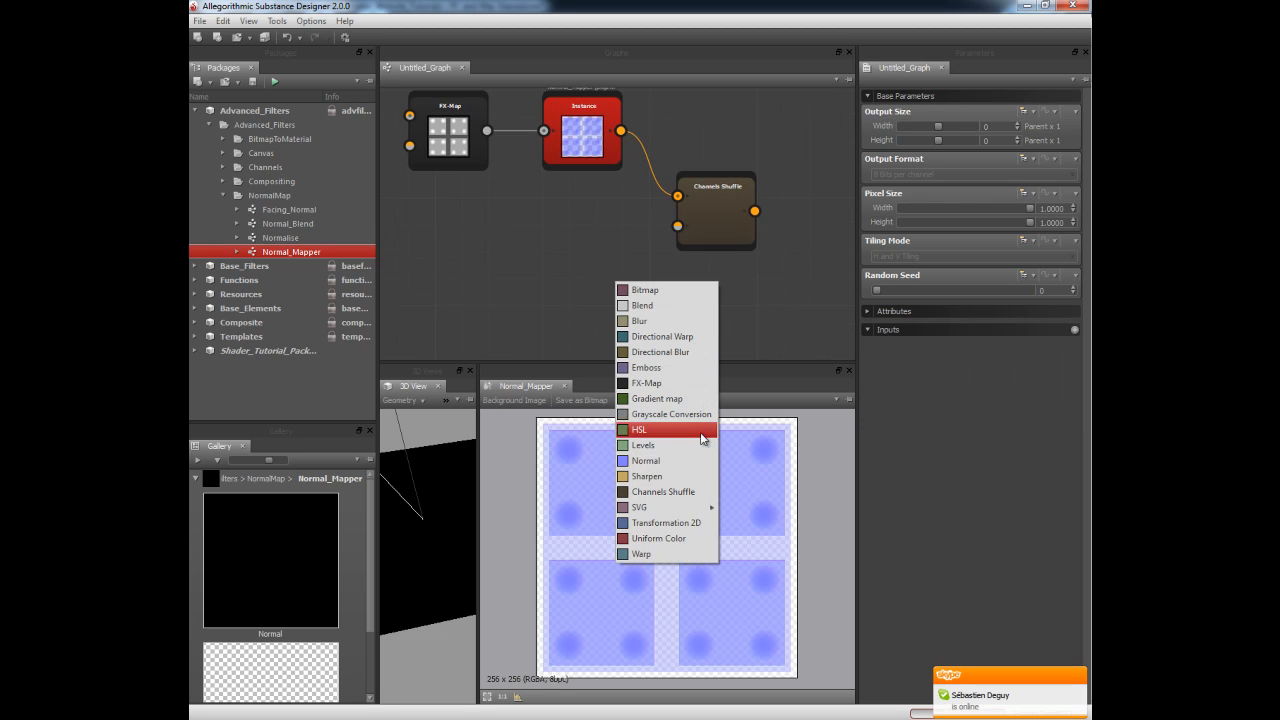
left_click(658, 538)
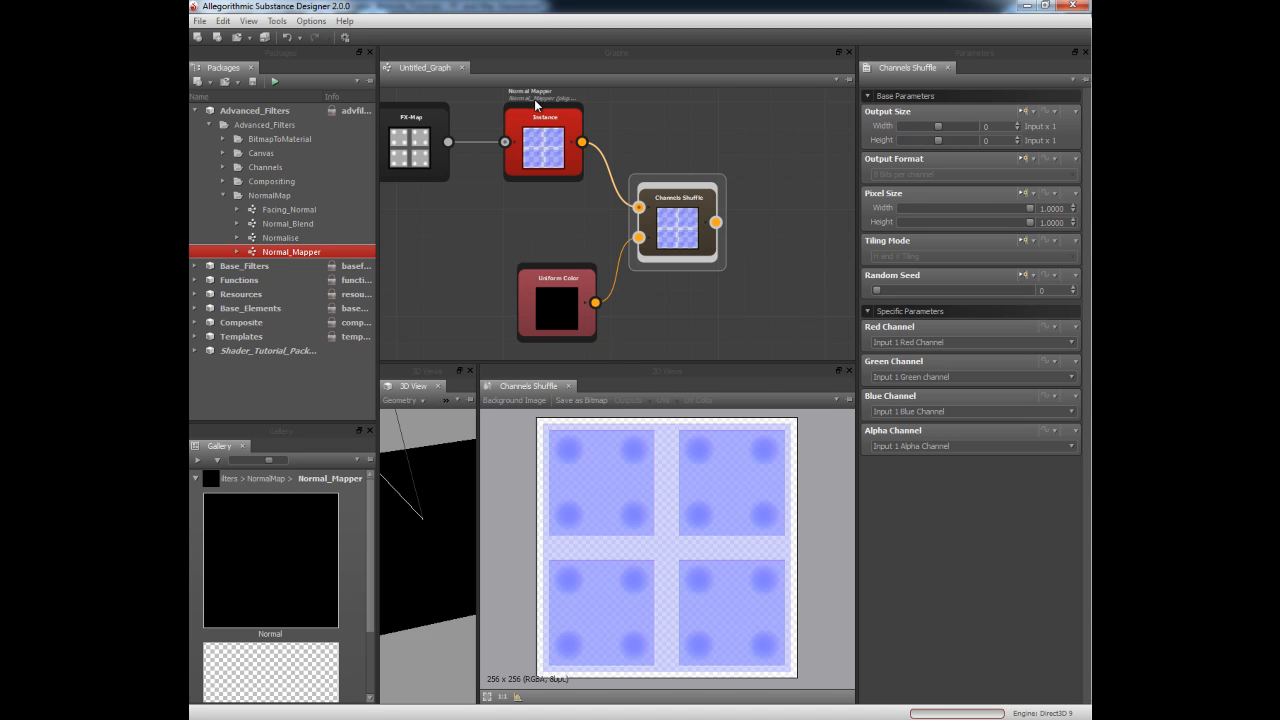
mouse_move(918, 406)
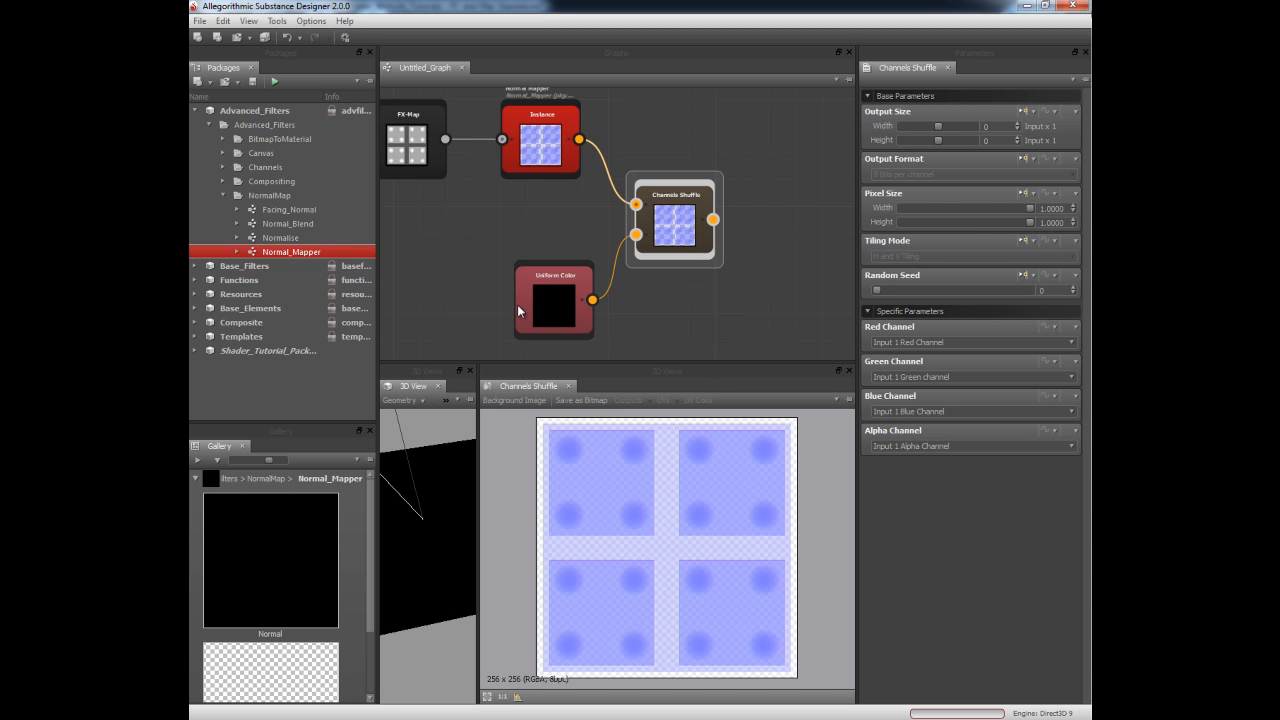
left_click(969, 445)
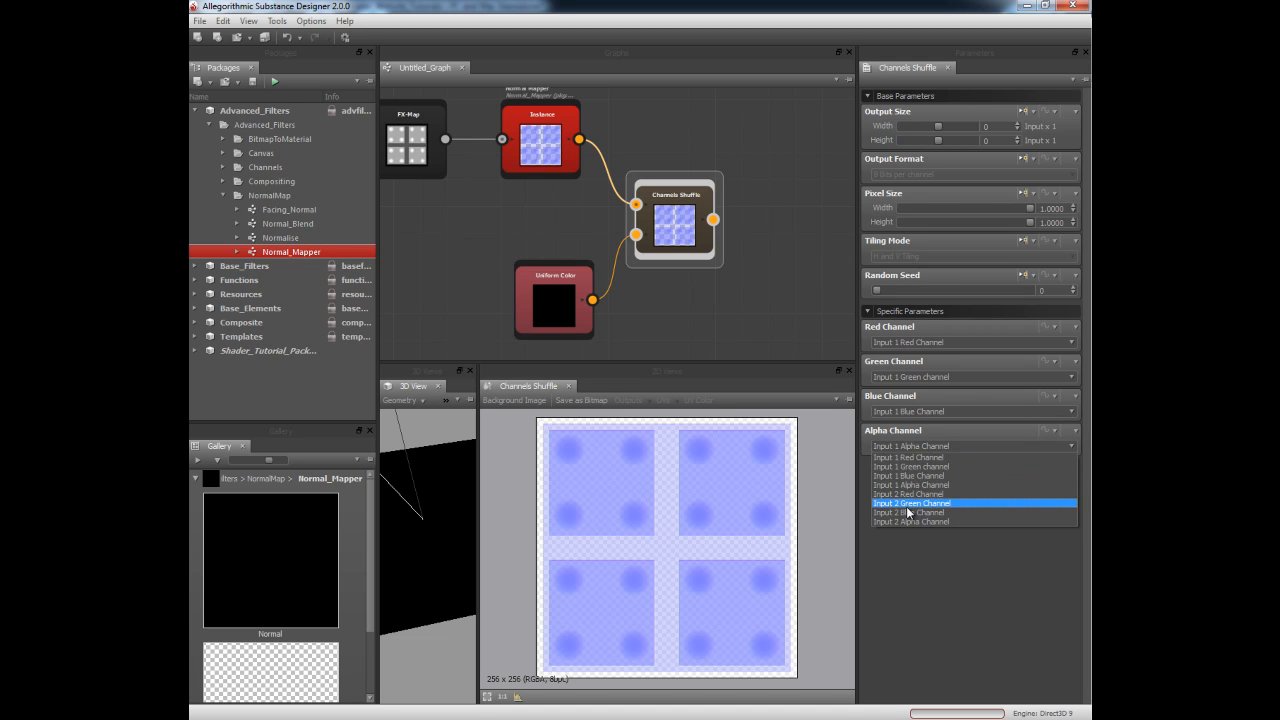
left_click(910, 521)
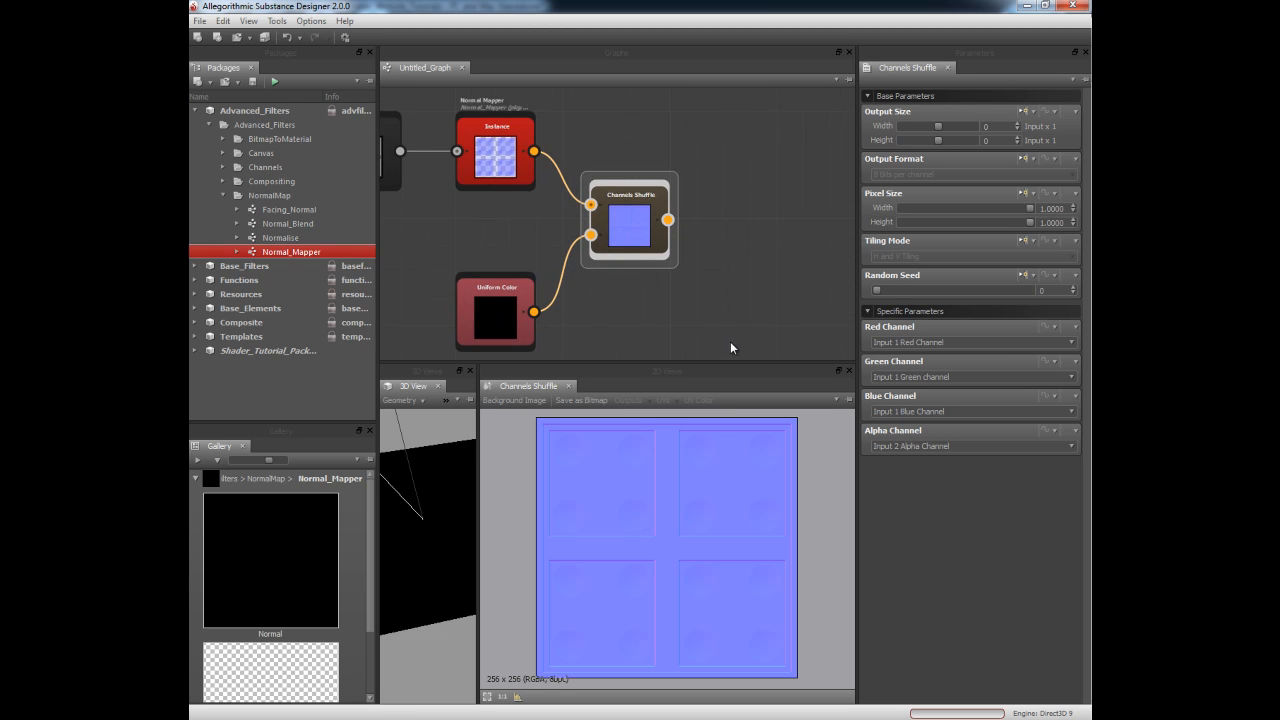
left_click(495, 152)
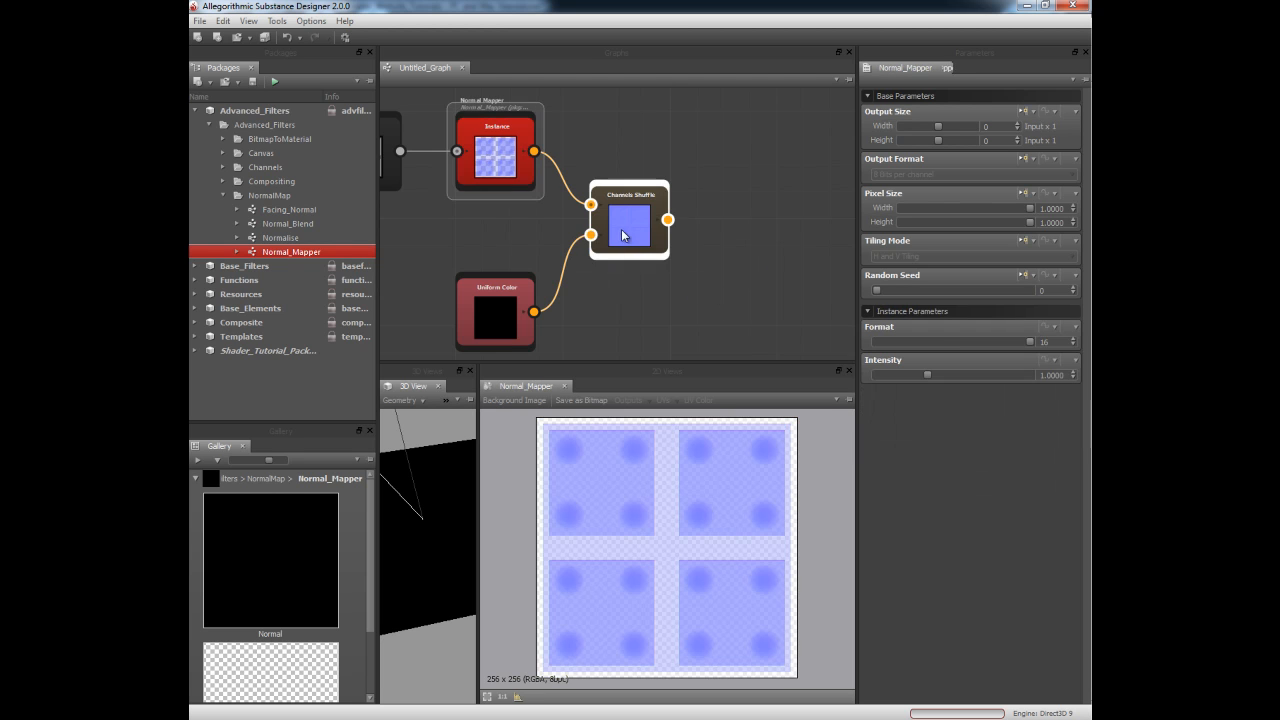
left_click(630, 225)
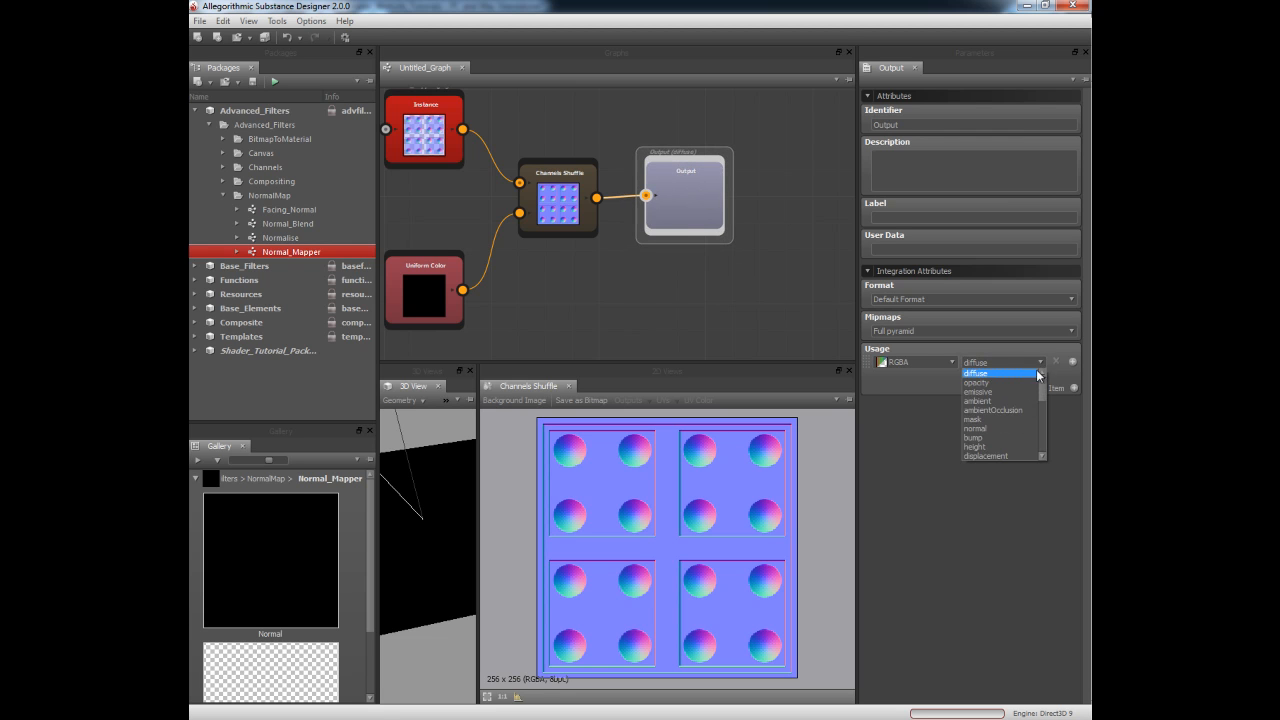
Set the Output node's usage to normal so it previews the tiled dome normal map.
left_click(975, 428)
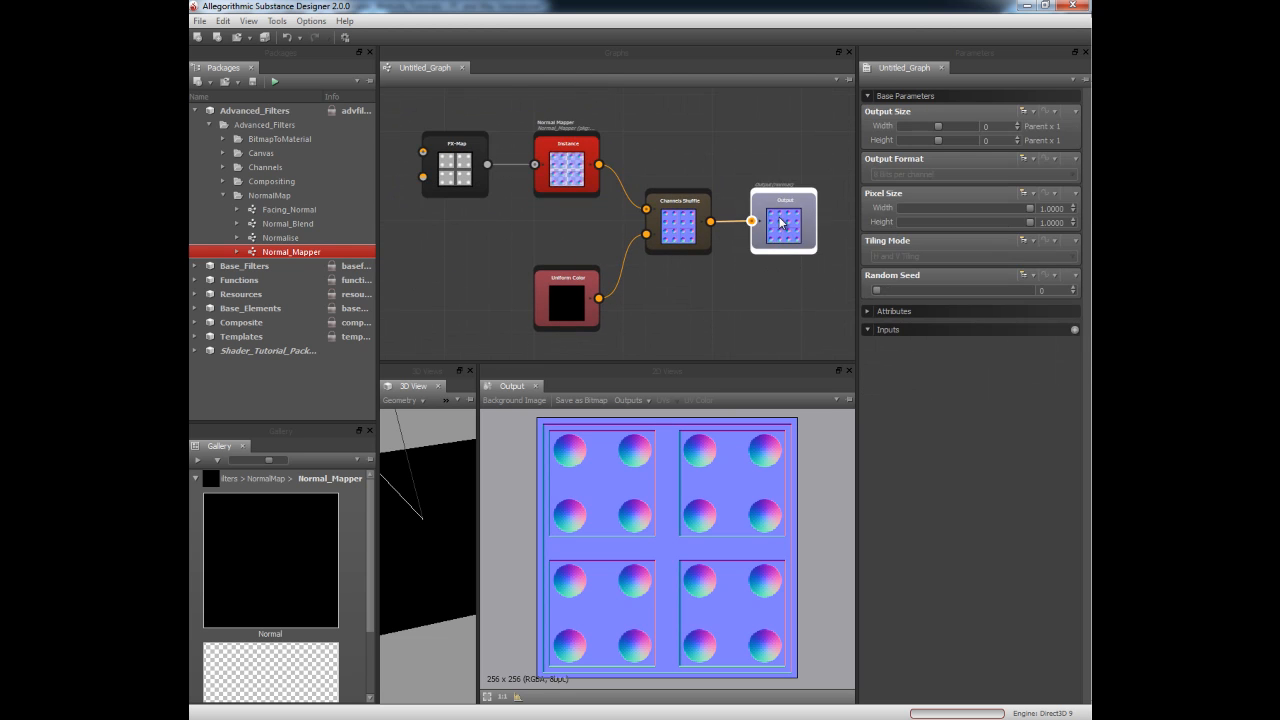
left_click(784, 222)
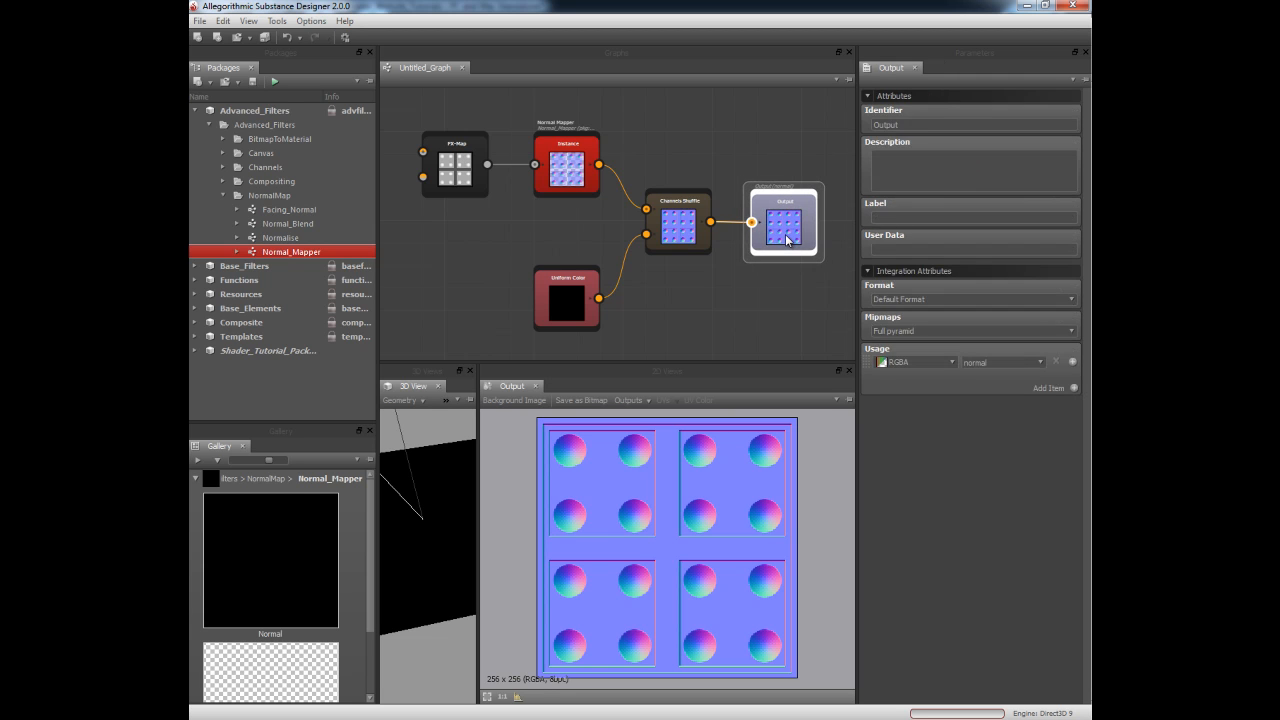
left_click(605, 340)
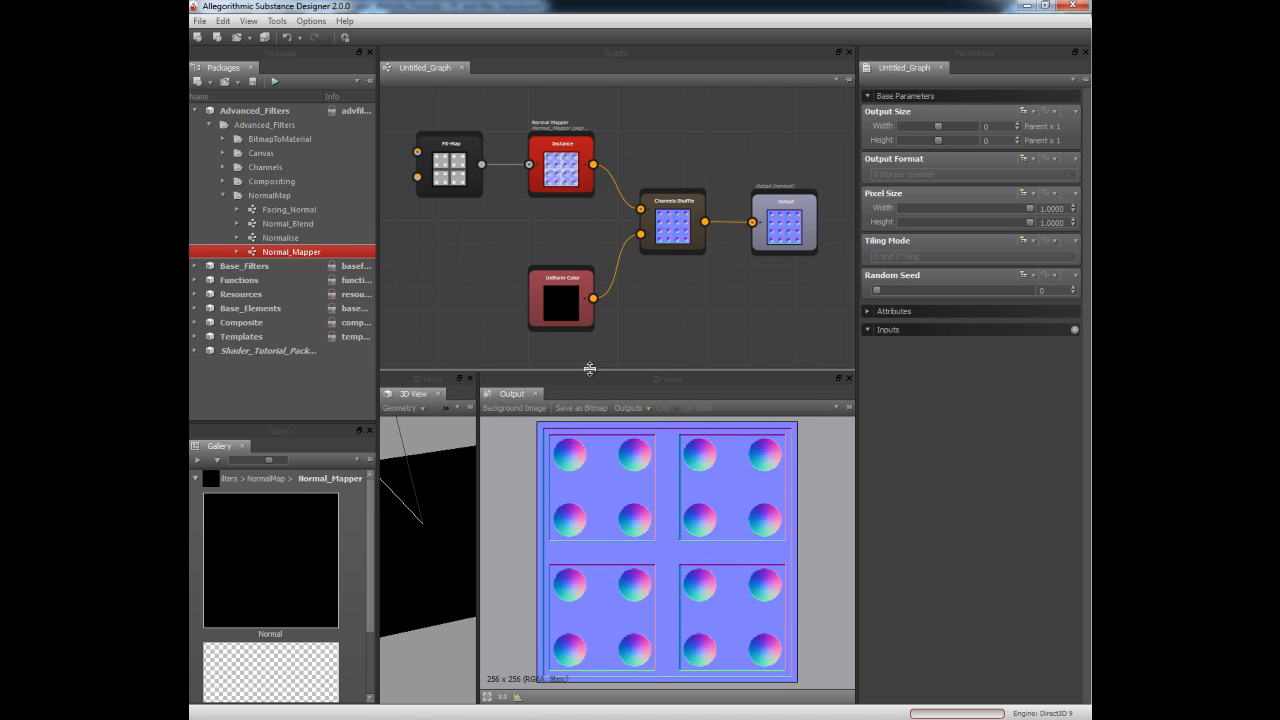
left_click(449, 168)
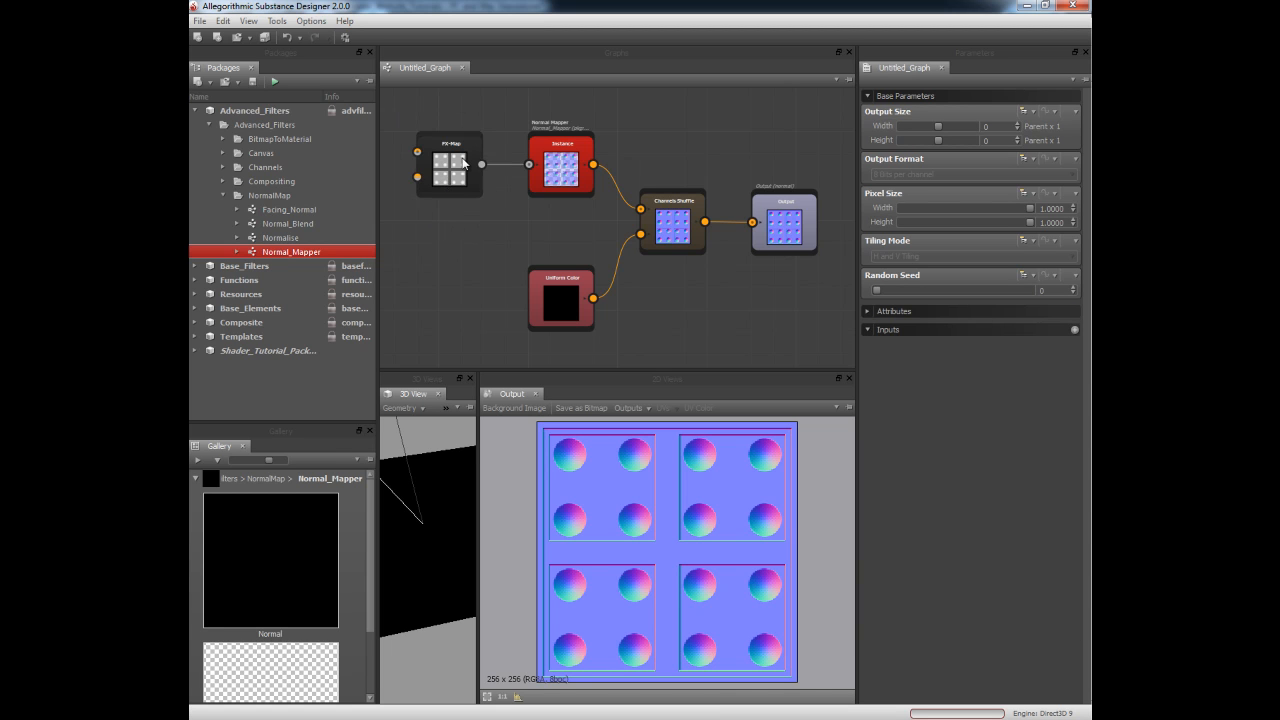
left_click_drag(463, 163, 473, 220)
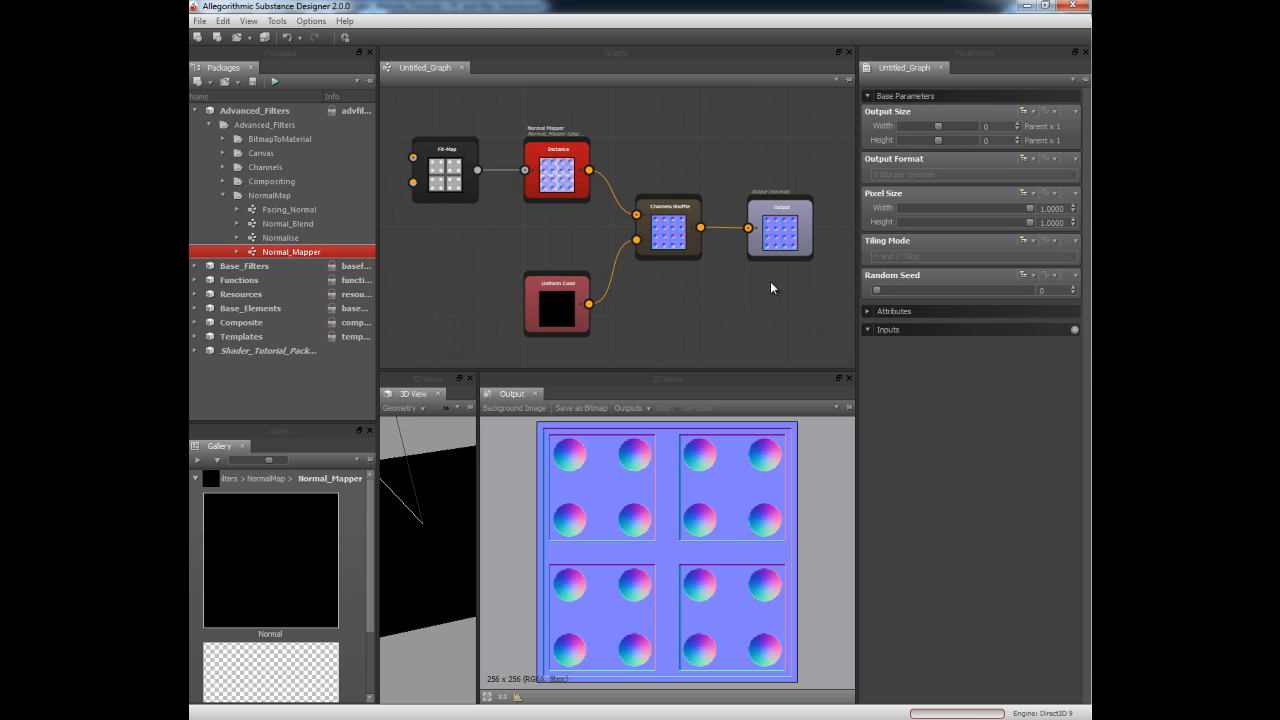
mouse_move(715, 315)
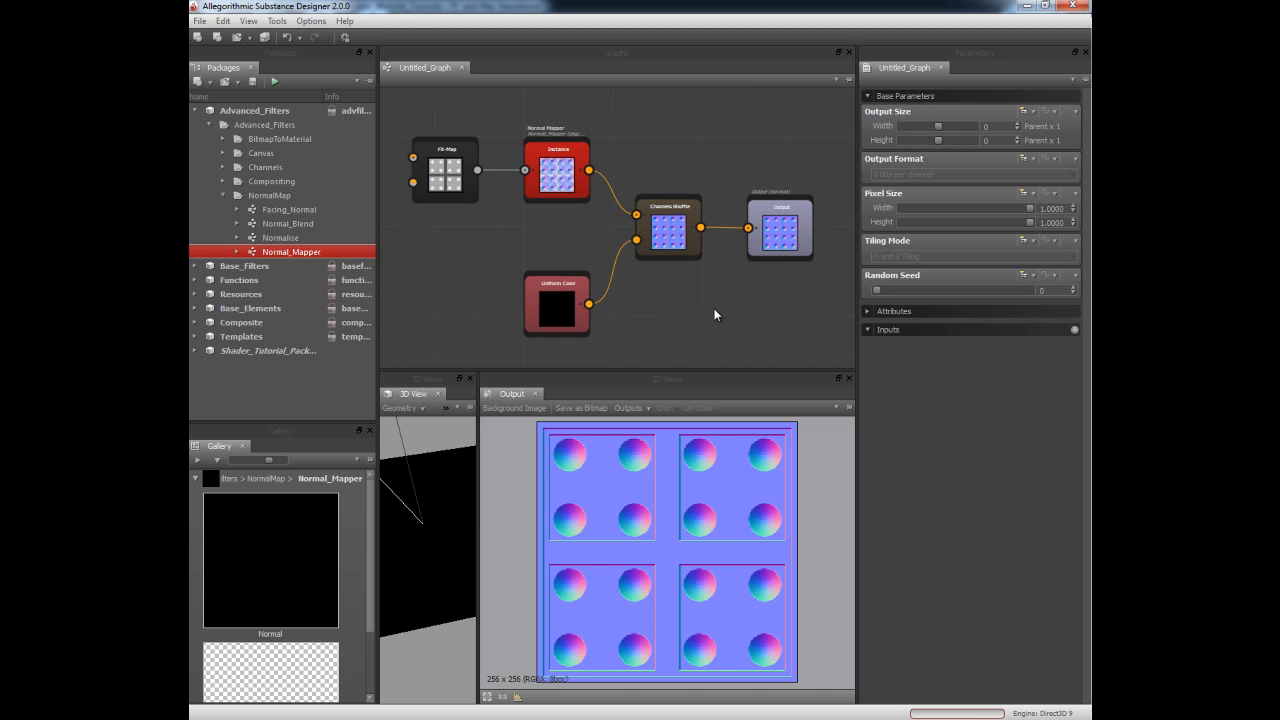